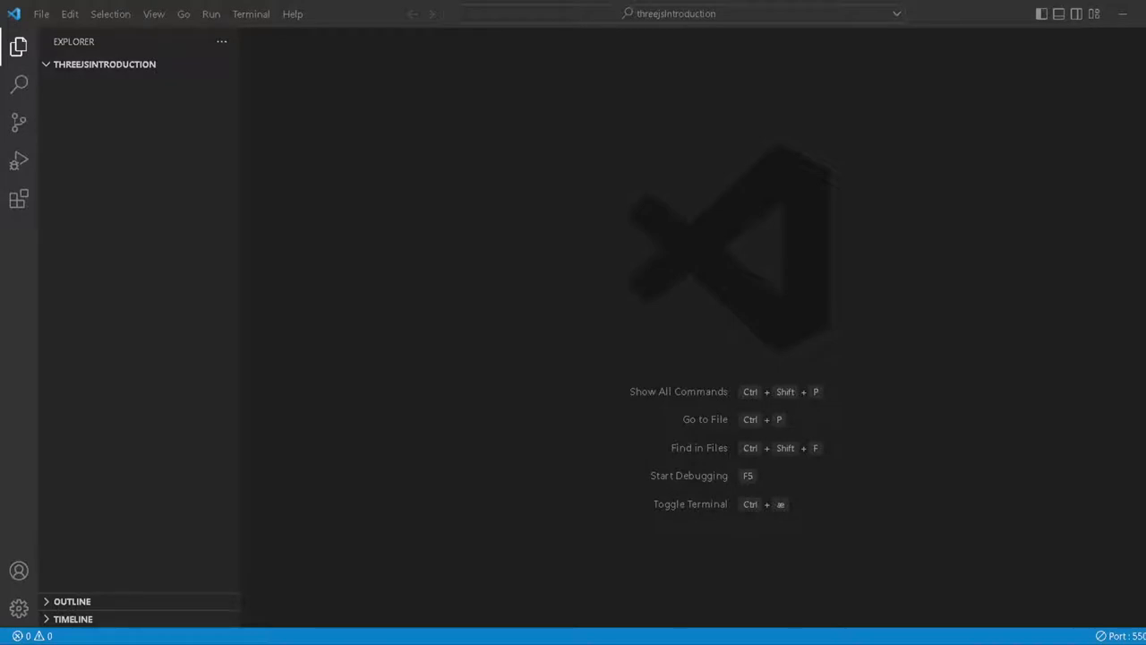
- Reopen the threejsintroduction folder and create a new file named index.html in it
{"action": "left_click", "coordinate": [101, 64]}
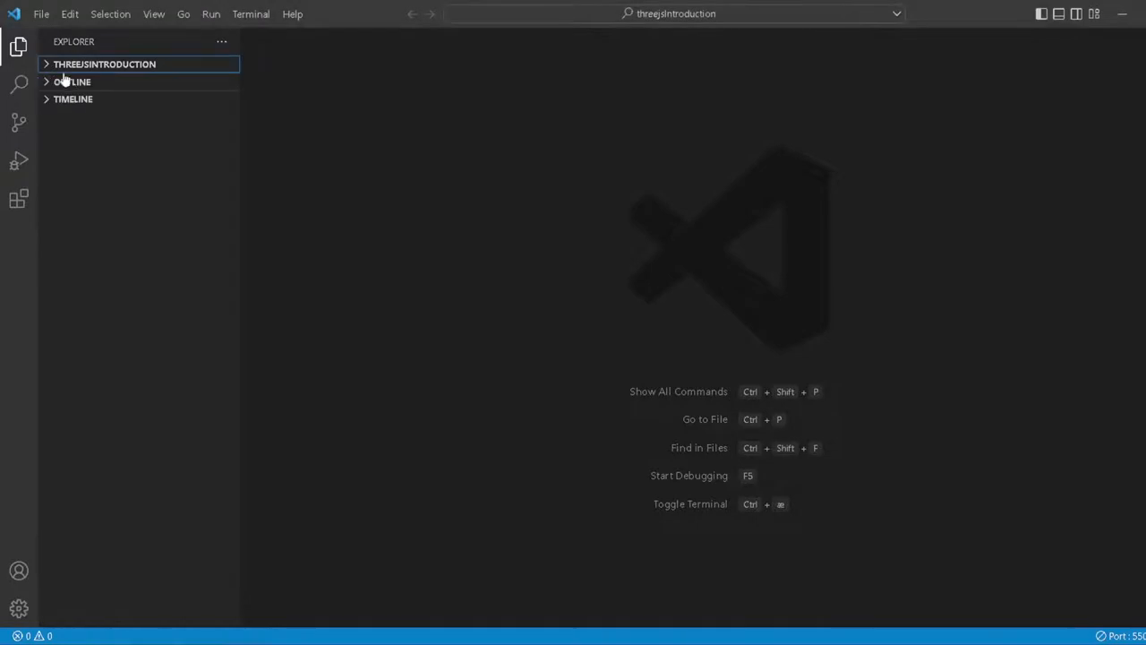
{"action": "left_click", "coordinate": [48, 14]}
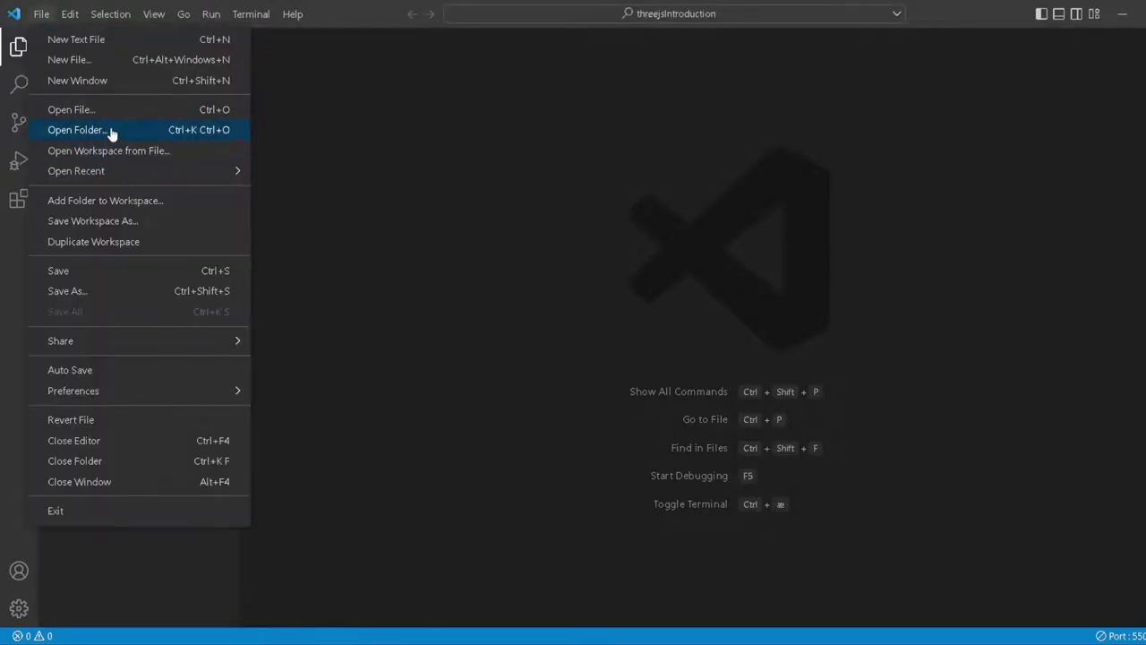
{"action": "left_click", "coordinate": [77, 129]}
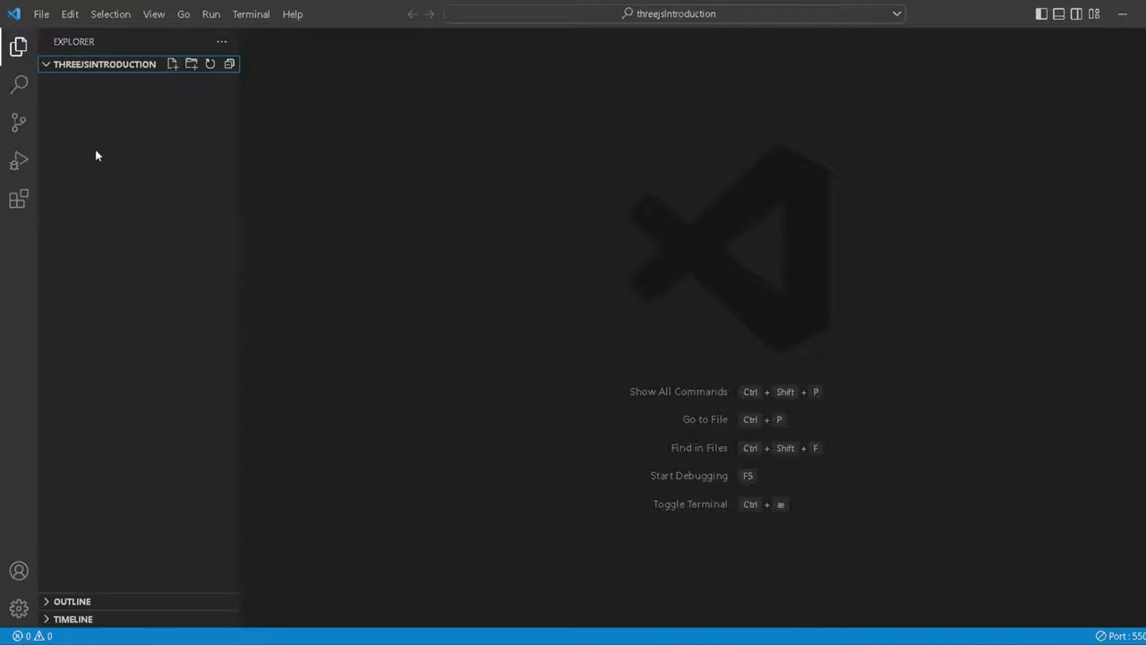
{"action": "right_click", "coordinate": [97, 155]}
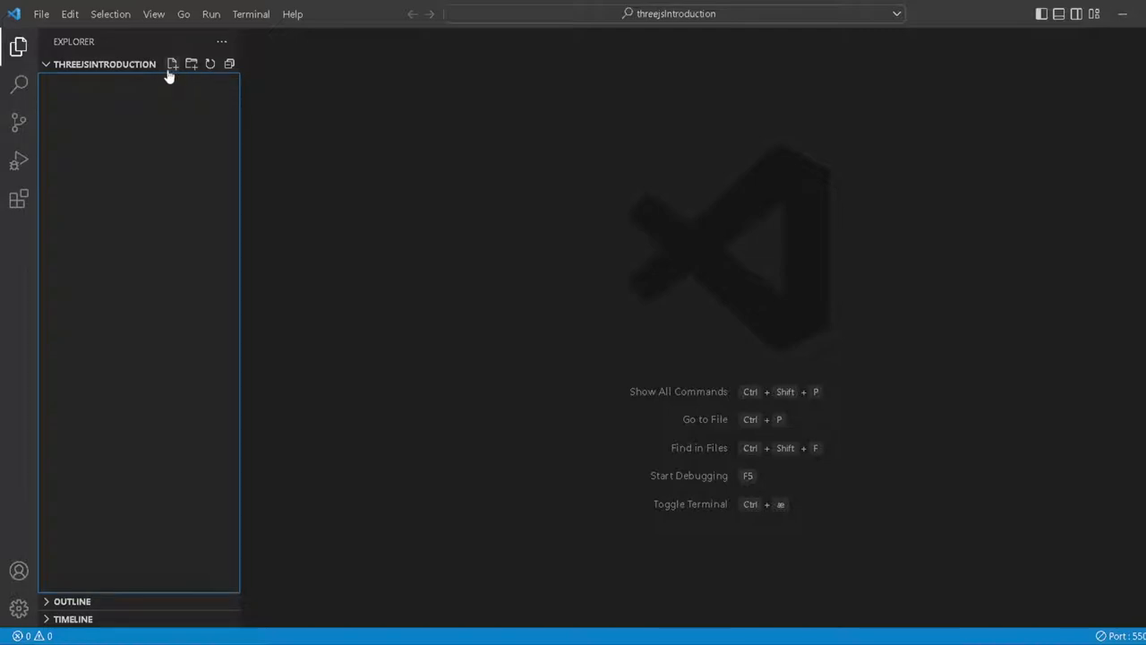
{"action": "left_click", "coordinate": [176, 64]}
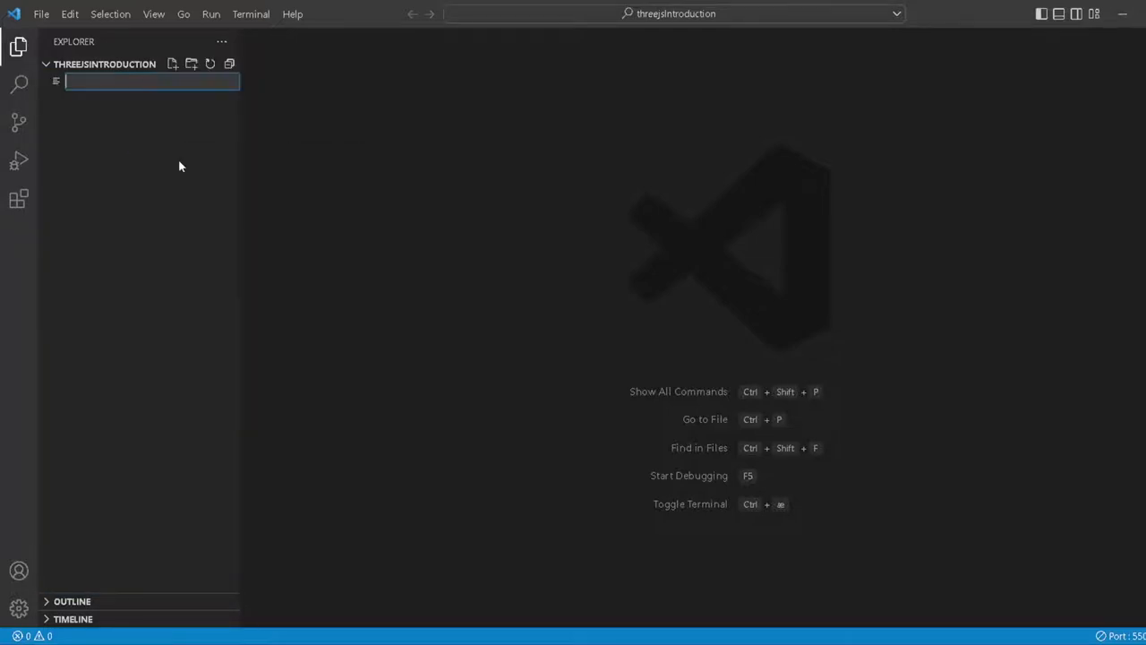
{"action": "type", "text": "index.html"}
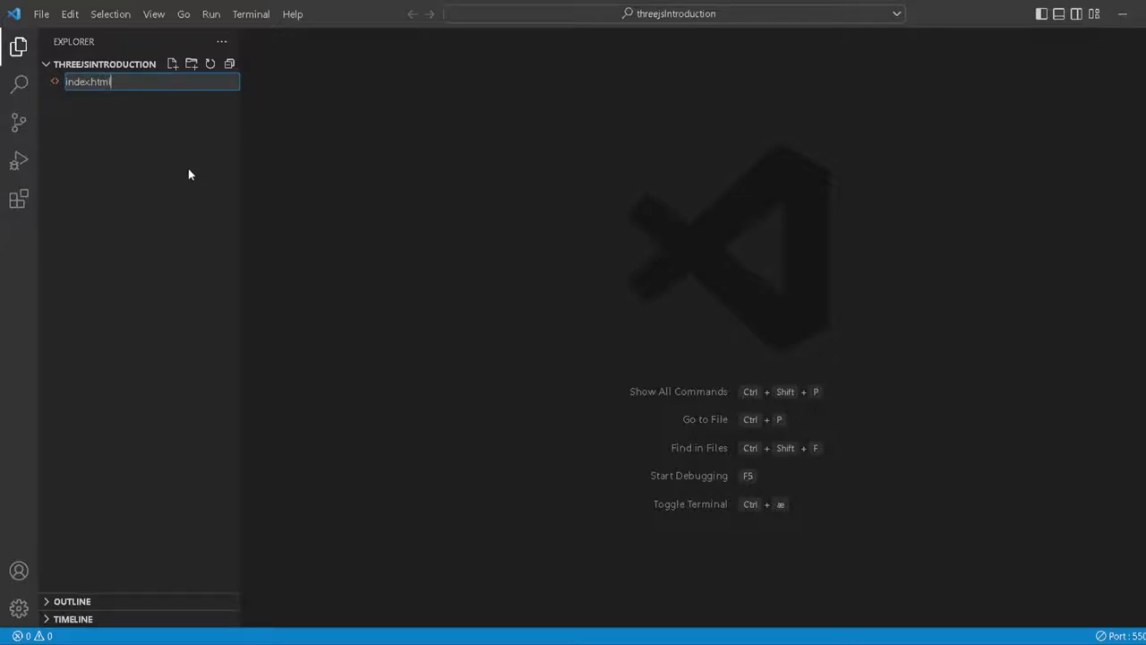
{"action": "key", "text": "Enter"}
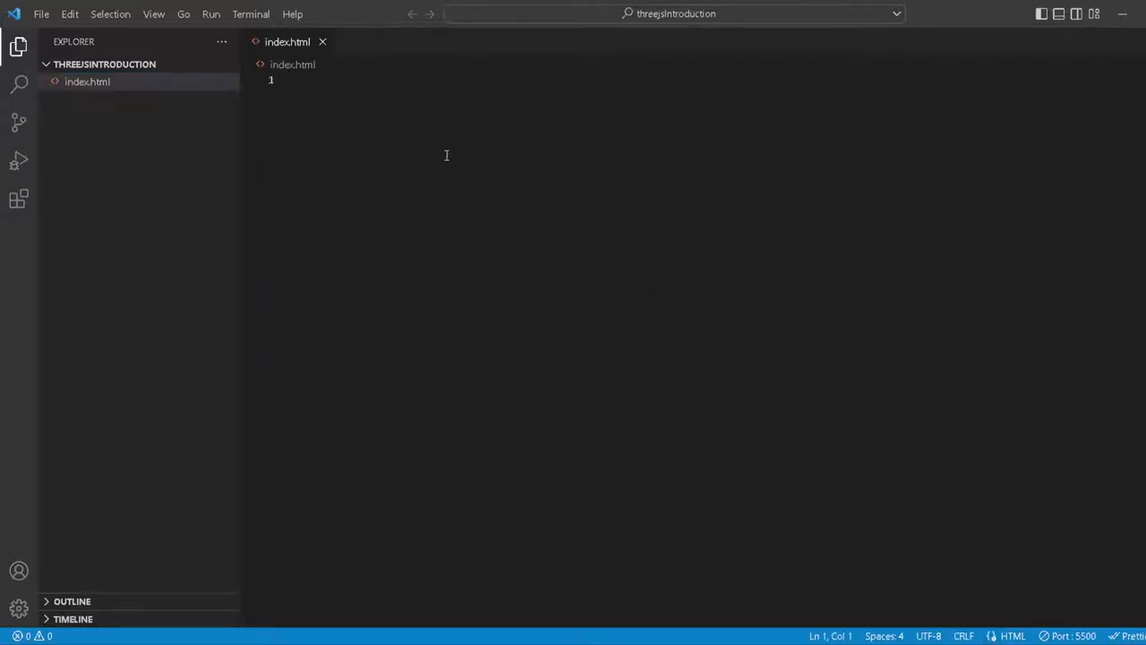
{"action": "mouse_move", "coordinate": [441, 250]}
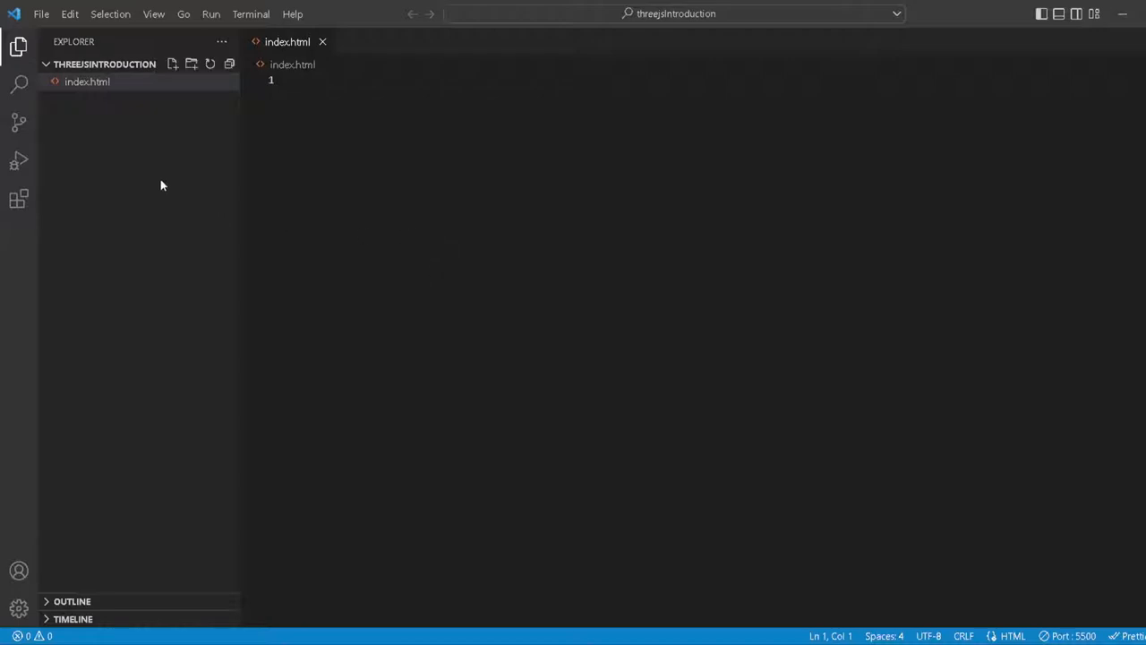
- Create a new file named script.js in the project folder next to index.html
{"action": "right_click", "coordinate": [162, 186]}
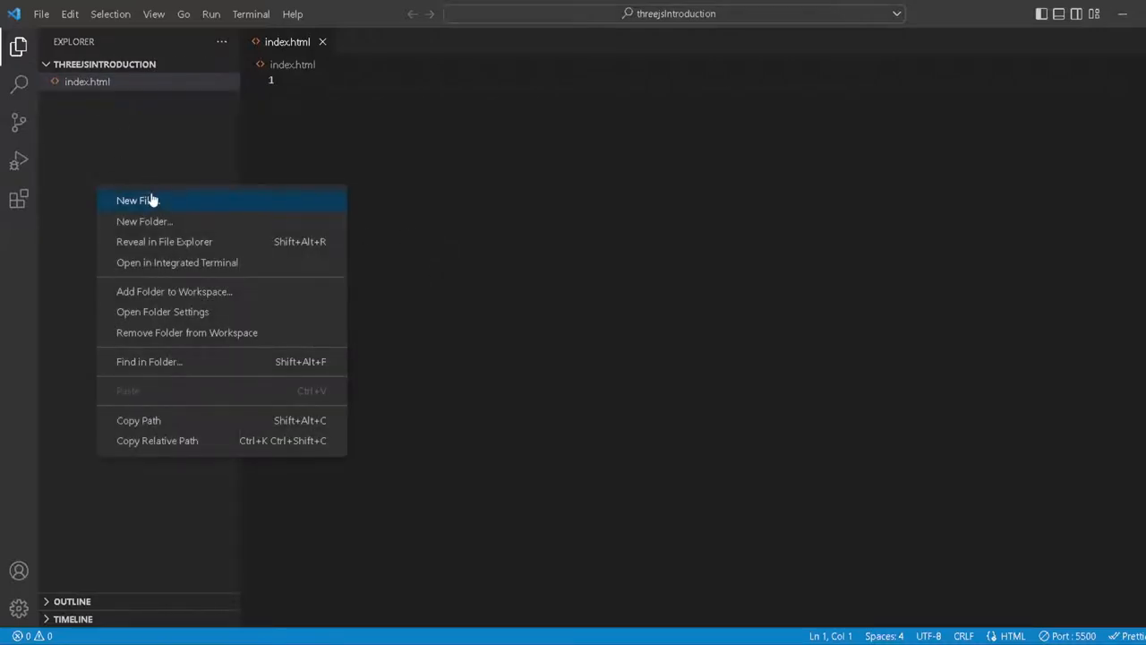
{"action": "left_click", "coordinate": [137, 200]}
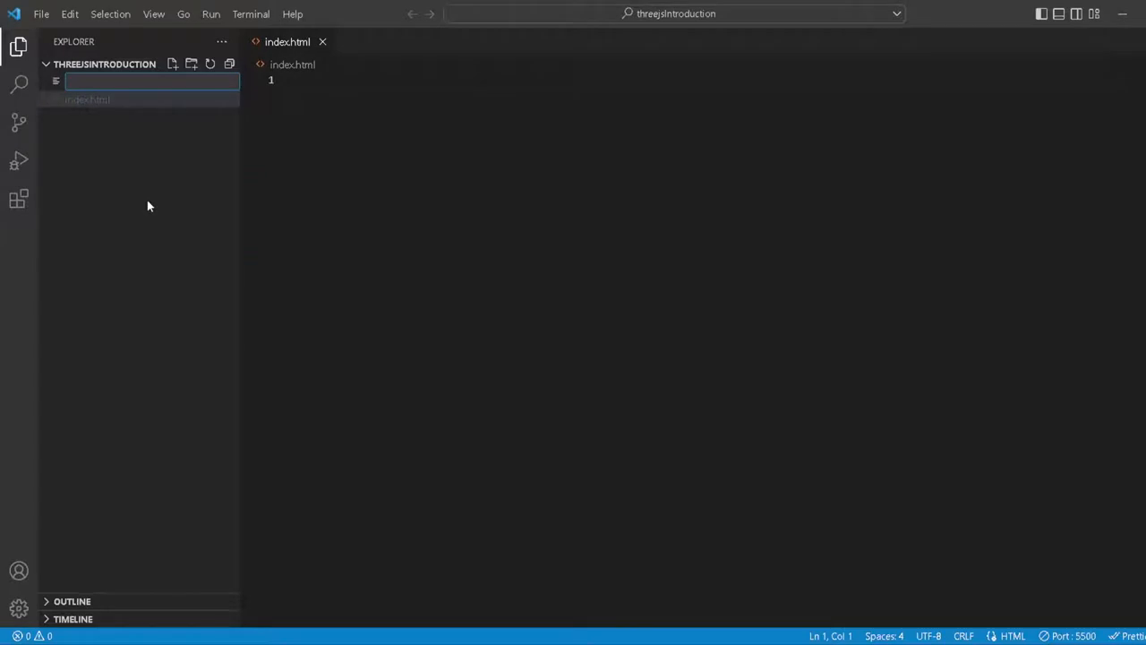
{"action": "type", "text": "script."}
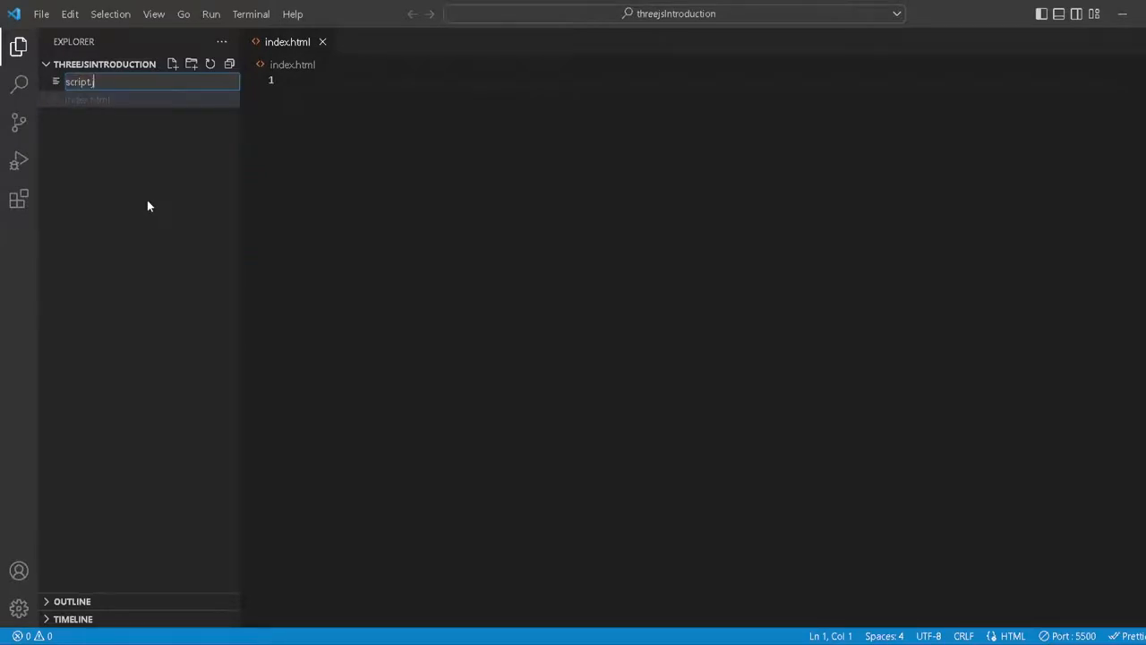
{"action": "key", "text": "Enter"}
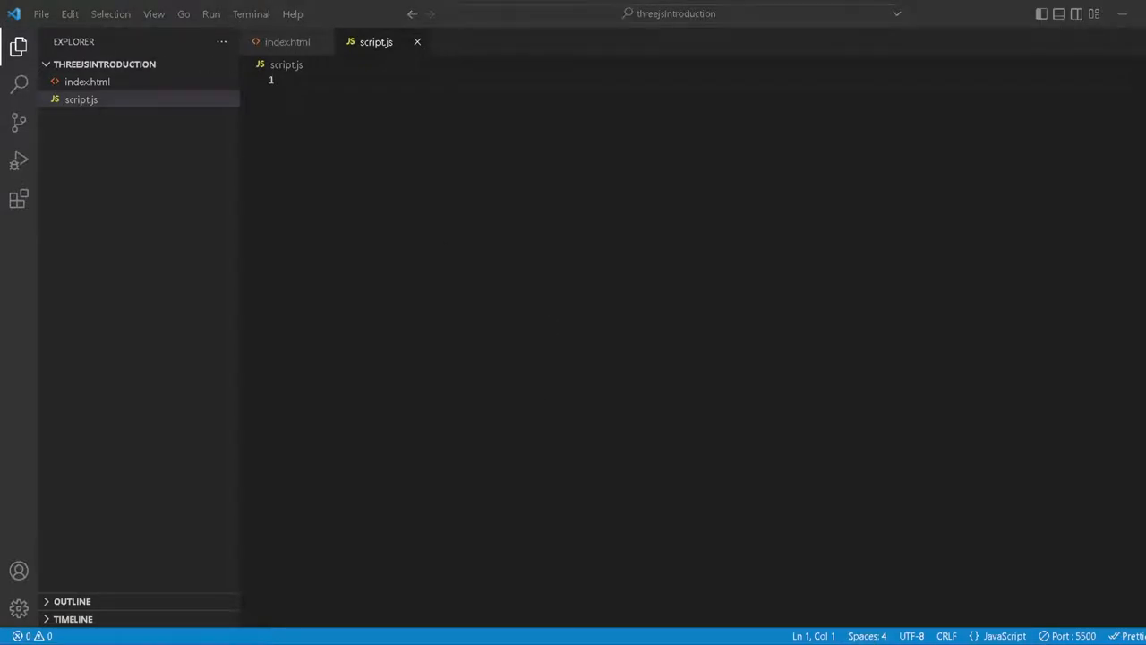
{"action": "mouse_move", "coordinate": [278, 25]}
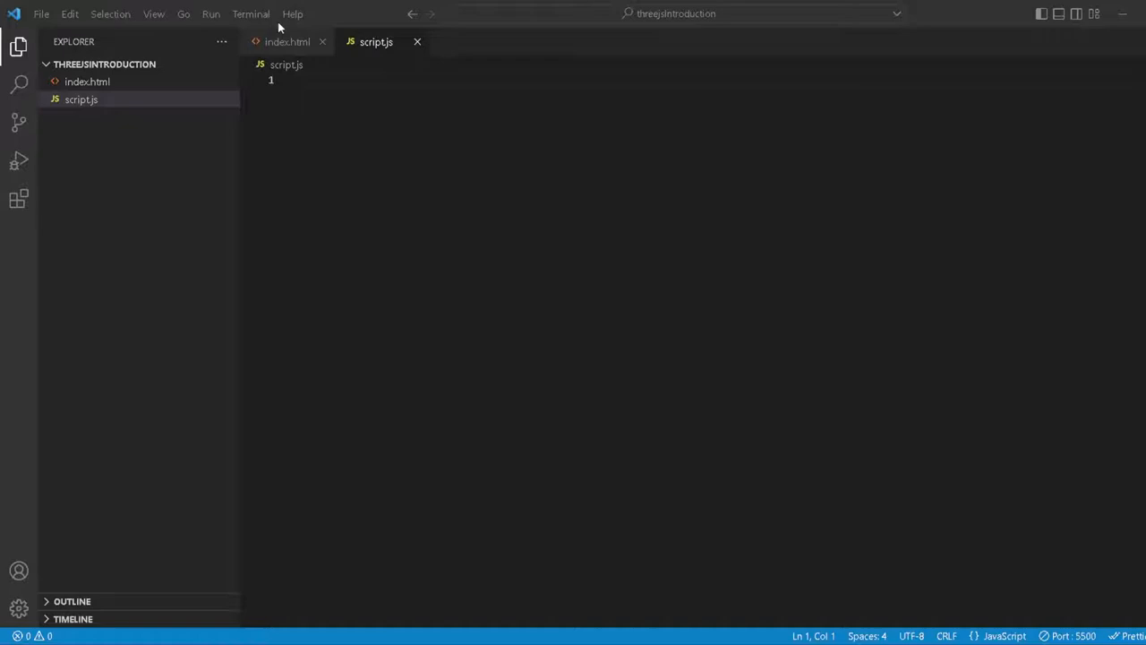
- In index.html, expand the Emmet '!' abbreviation into an HTML5 skeleton
{"action": "left_click", "coordinate": [282, 43]}
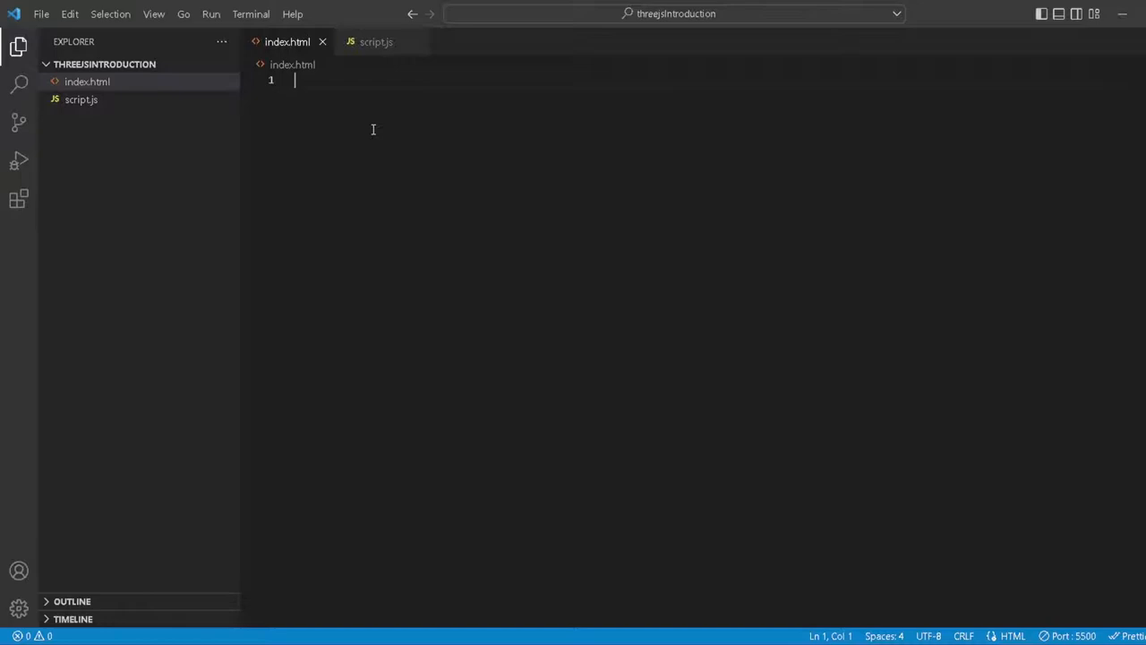
{"action": "type", "text": "!"}
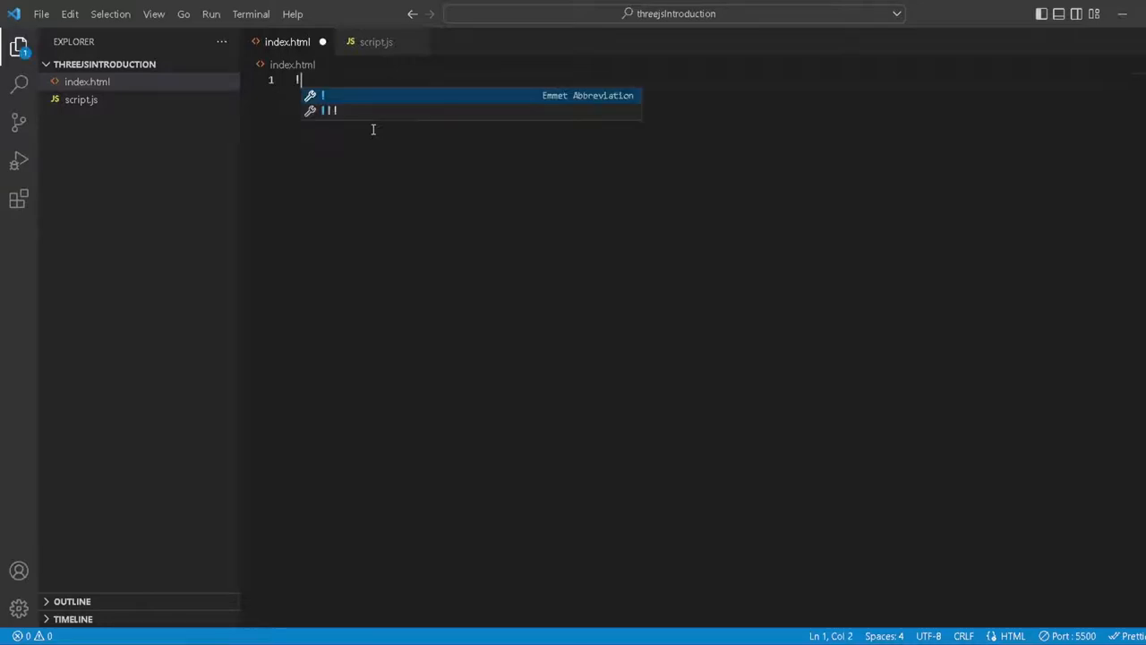
{"action": "mouse_move", "coordinate": [387, 149]}
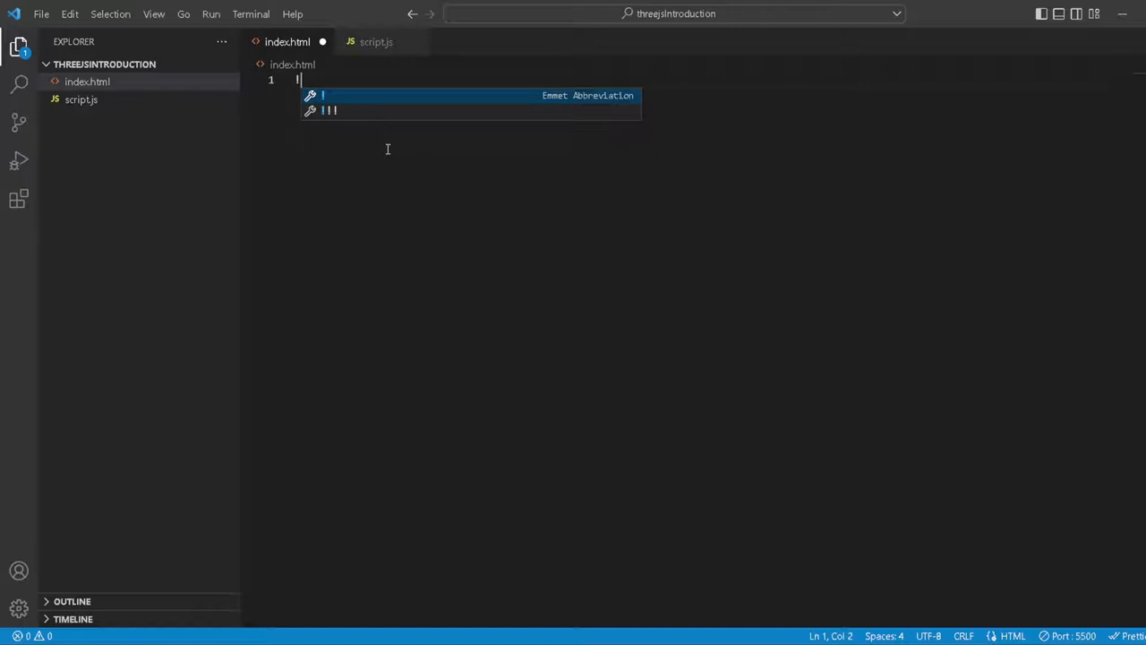
{"action": "key", "text": "Tab"}
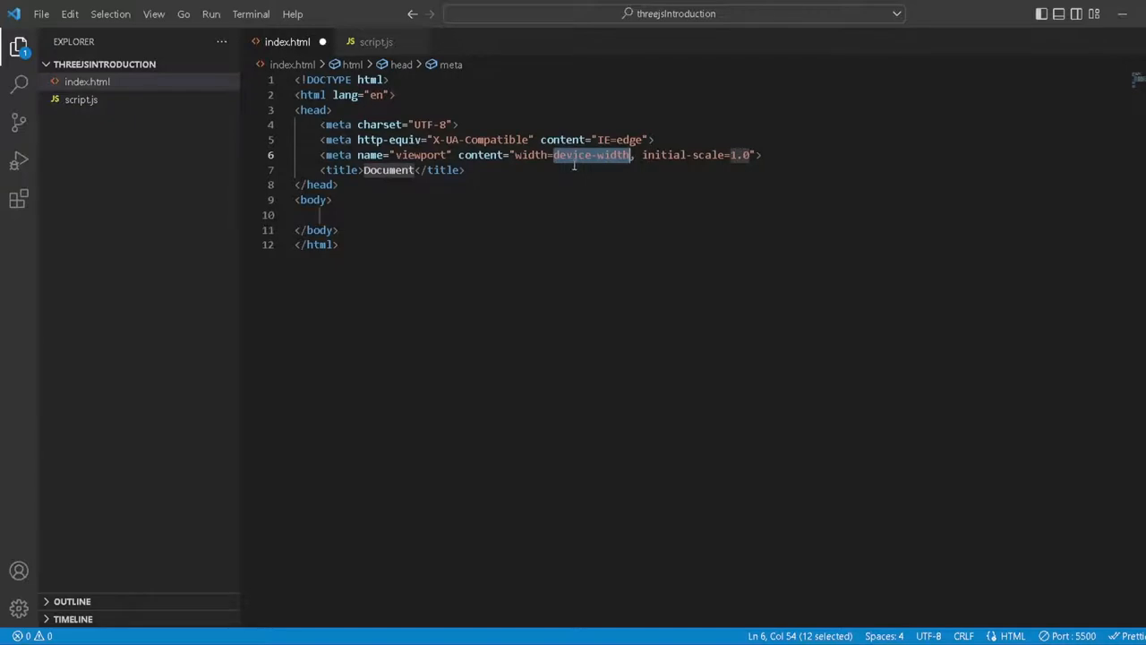
{"action": "mouse_move", "coordinate": [472, 230]}
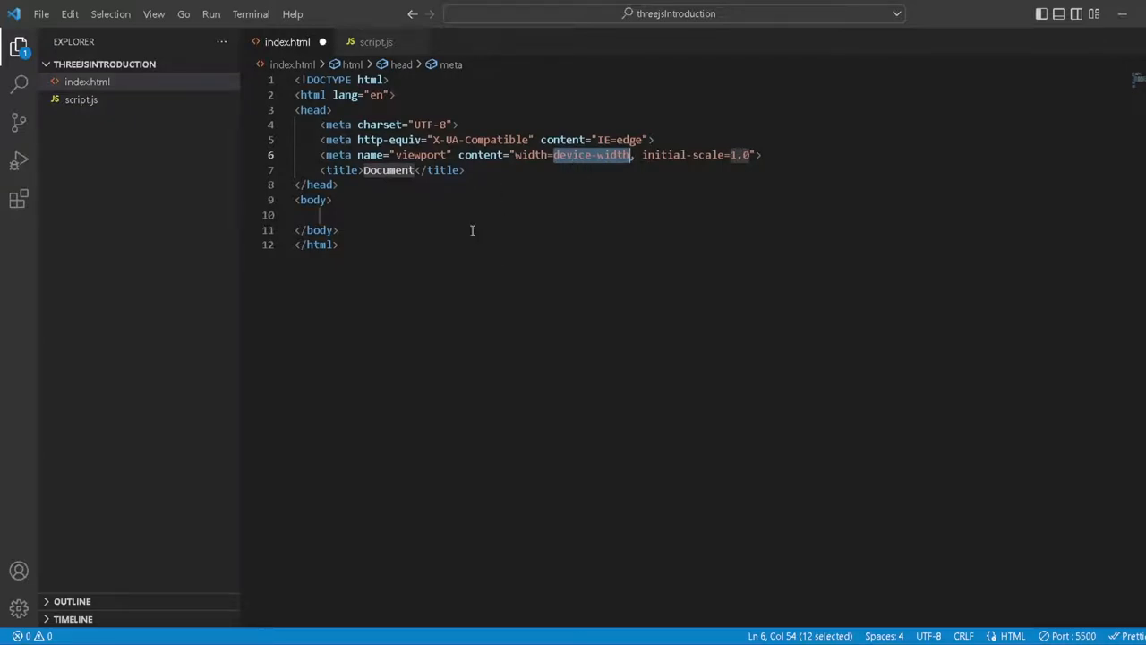
{"action": "mouse_move", "coordinate": [502, 170]}
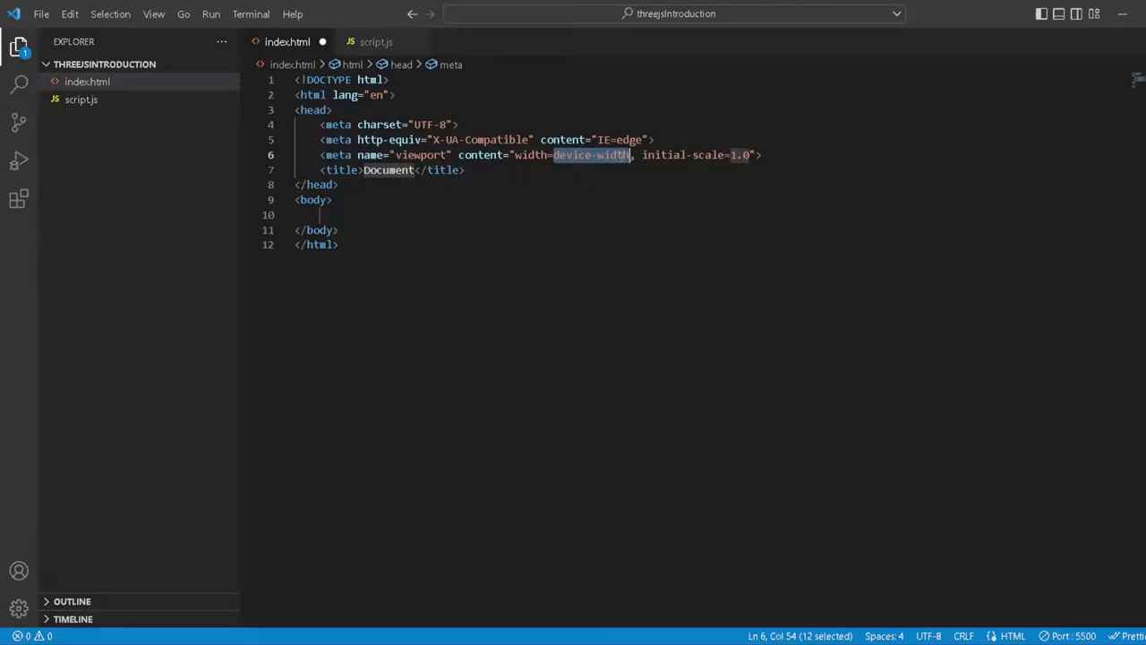
- Change the page title to 'three.js portfolio' and add a blank line in the head
{"action": "left_click", "coordinate": [406, 169]}
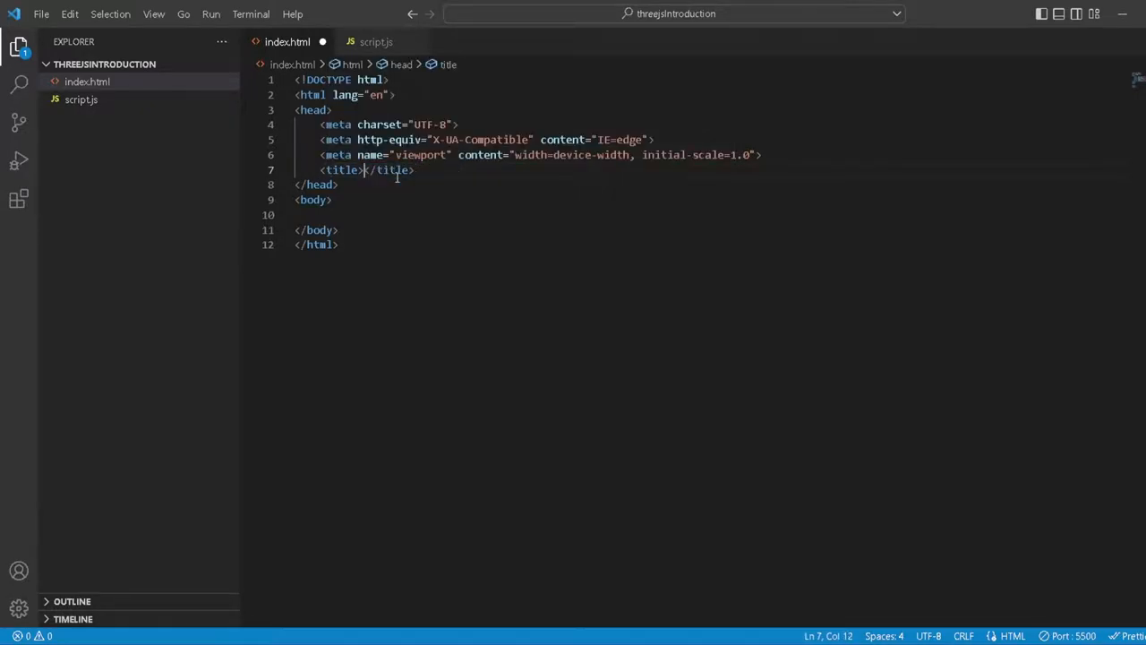
{"action": "type", "text": "three.js por"}
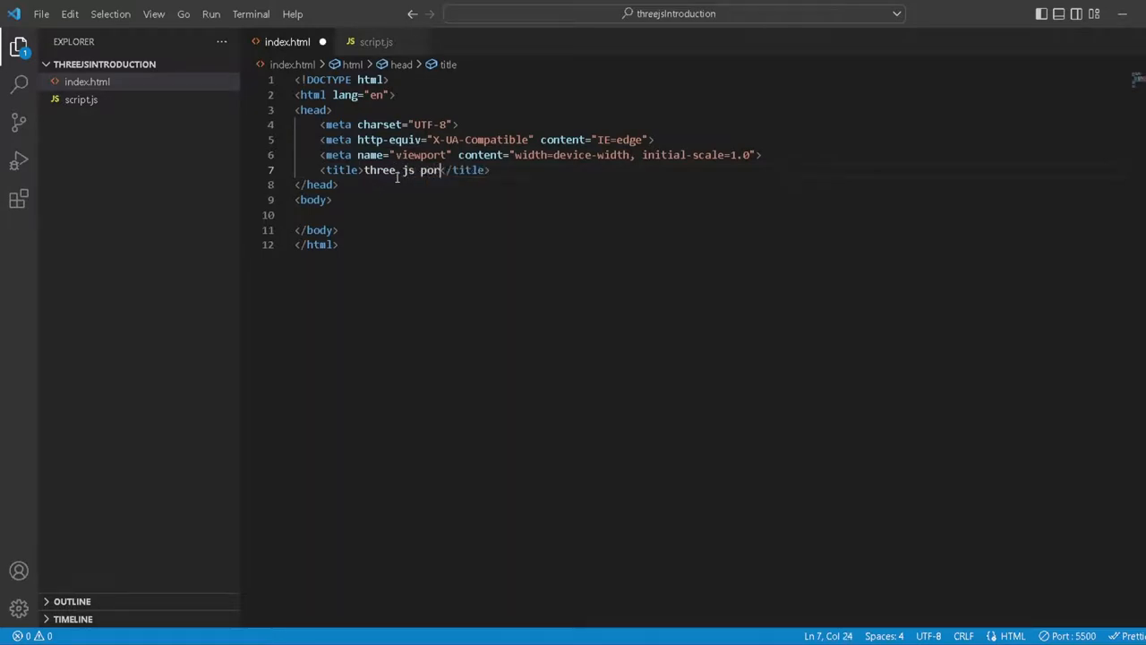
{"action": "type", "text": "ti"}
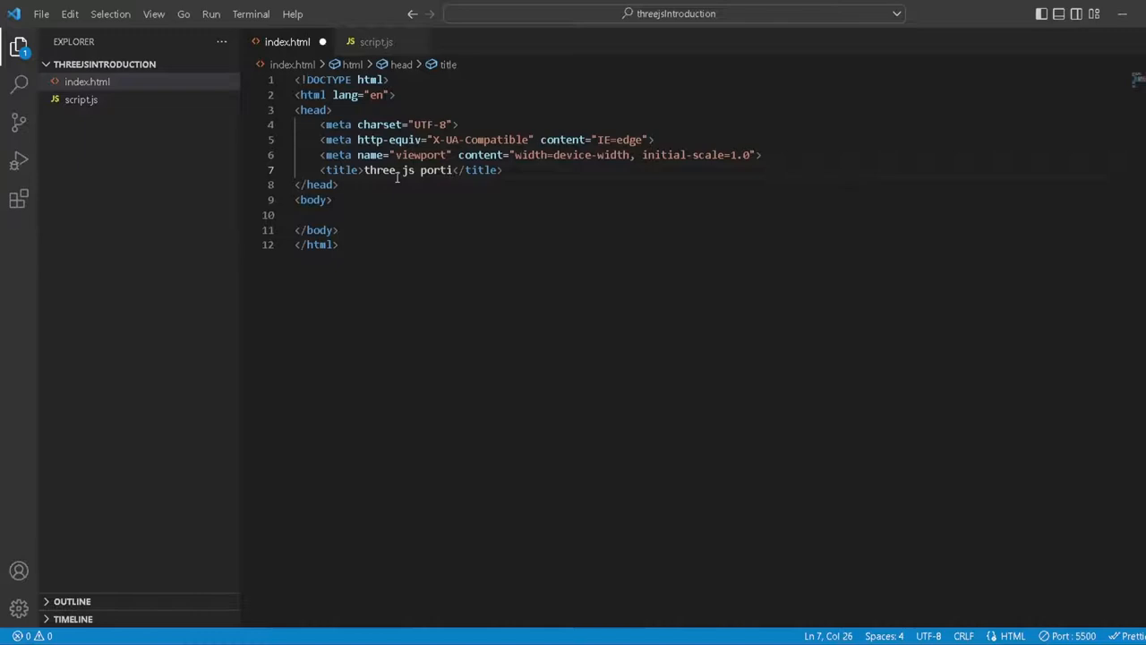
{"action": "type", "text": "folio"}
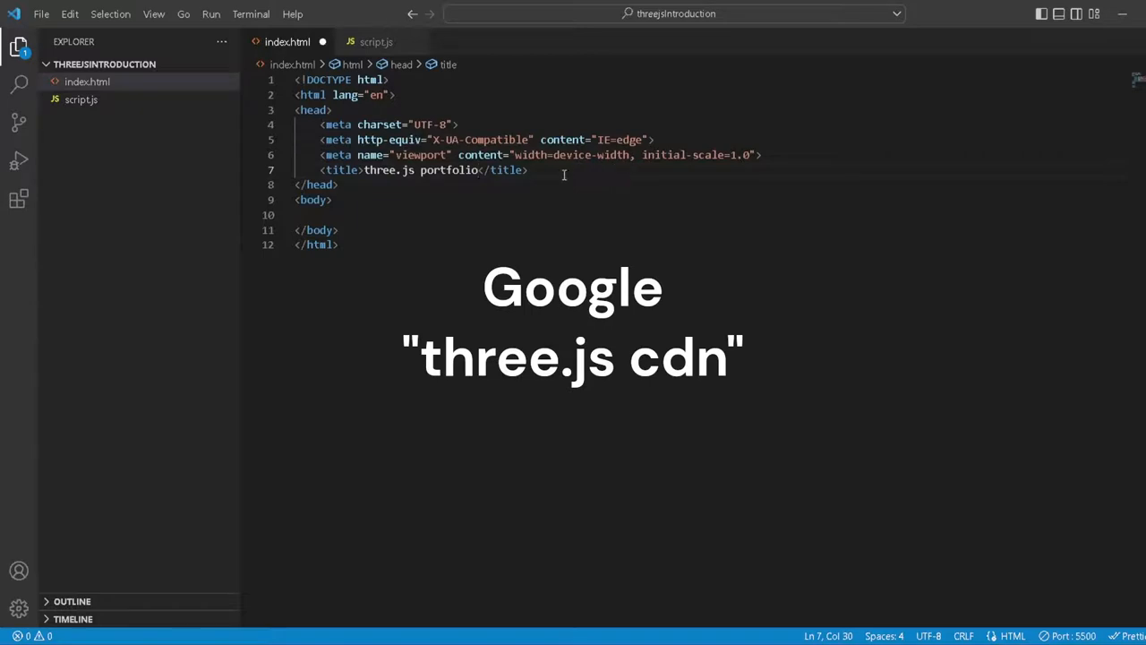
{"action": "key", "text": "Enter"}
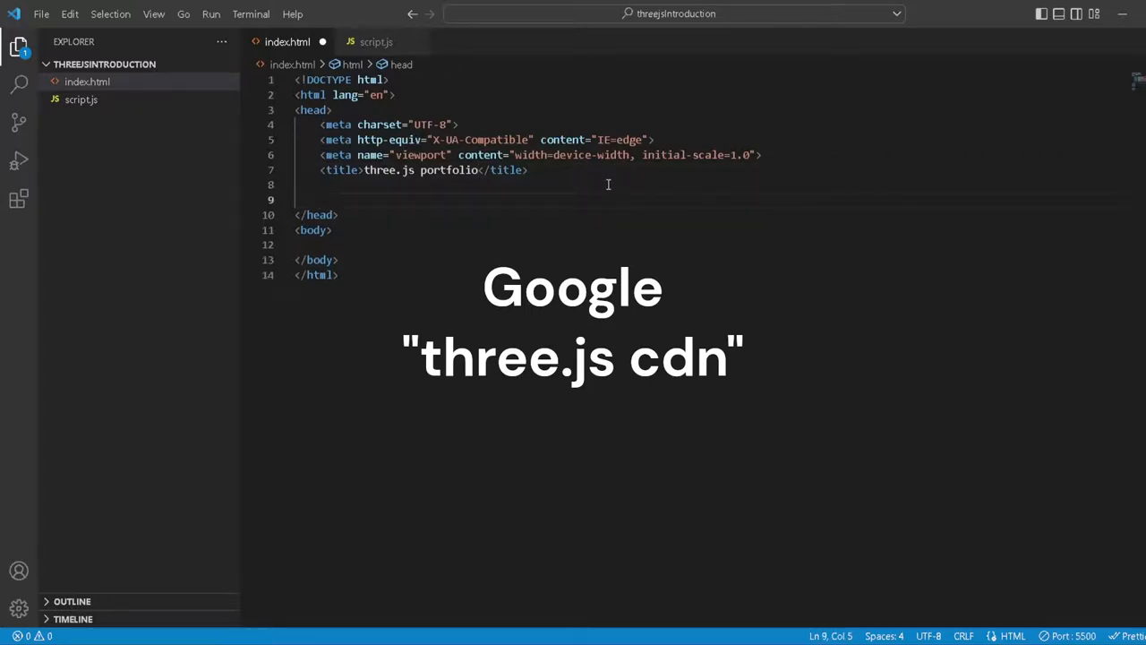
{"action": "mouse_move", "coordinate": [475, 394]}
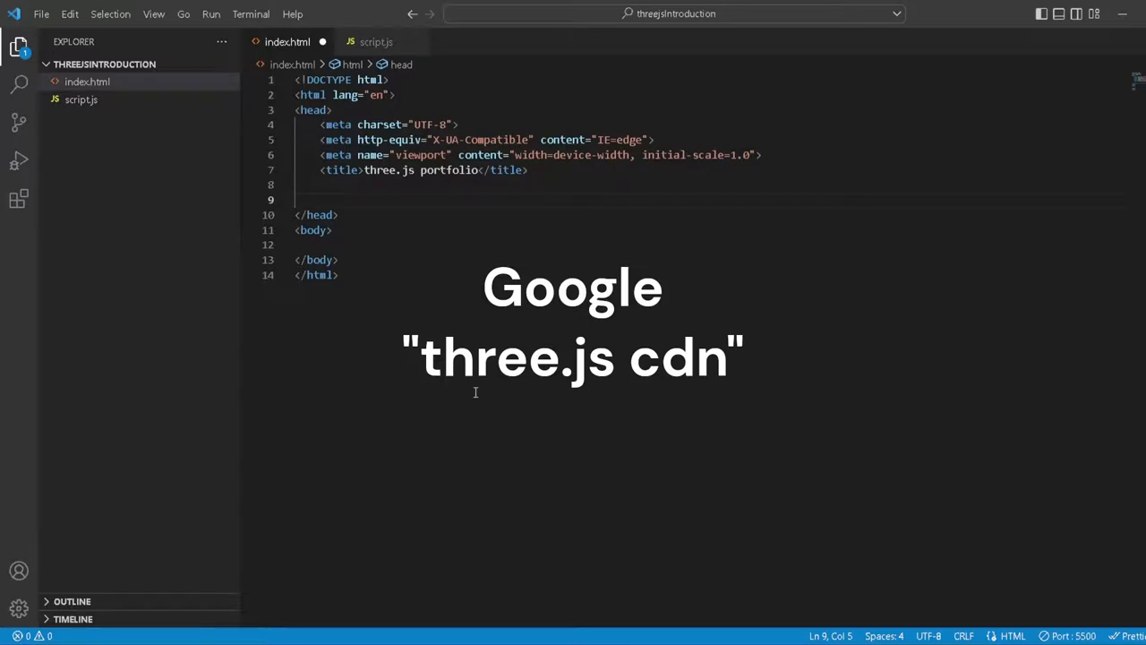
{"action": "mouse_move", "coordinate": [134, 428]}
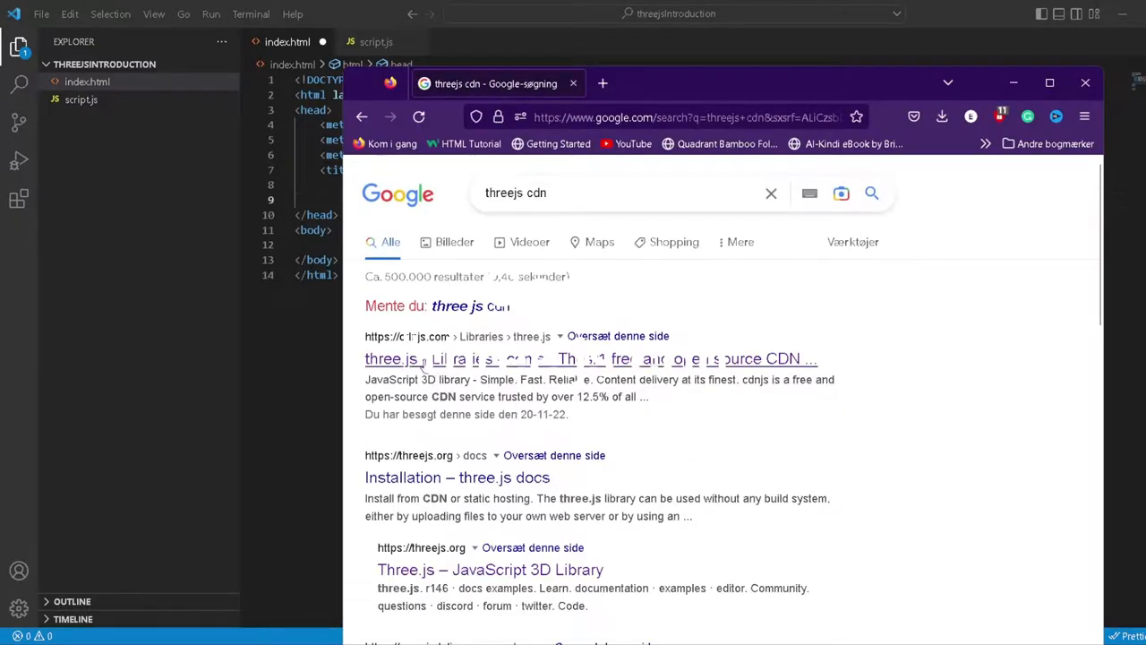
- Open the cdnjs three.js r128 page and select the three.min.js link
{"action": "left_click", "coordinate": [387, 359]}
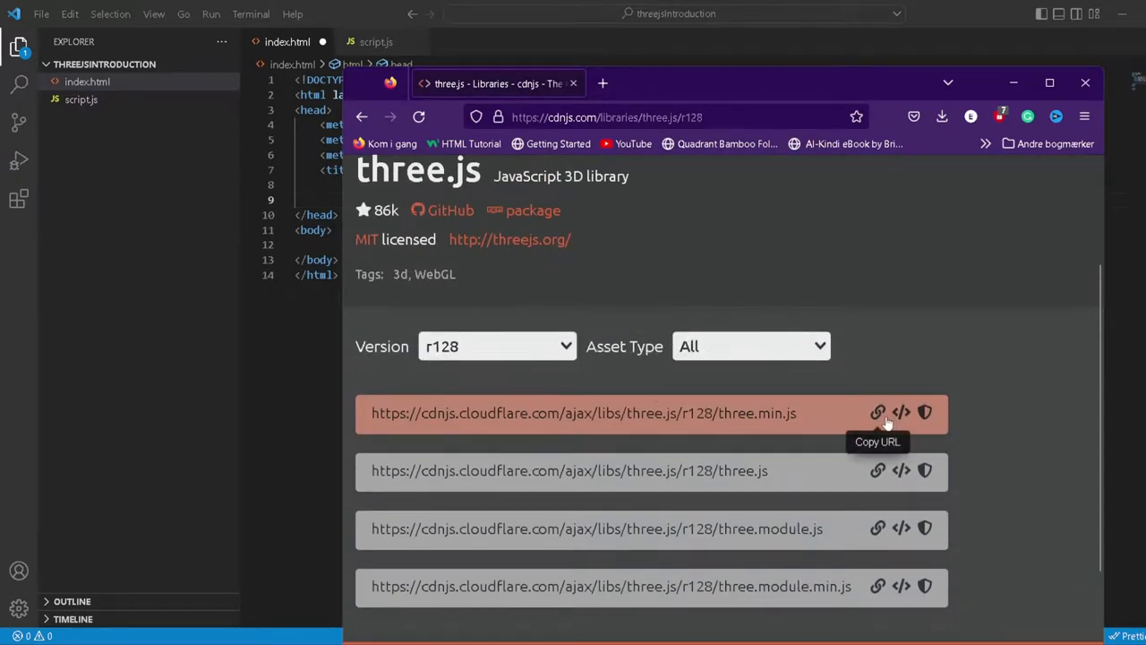
{"action": "mouse_move", "coordinate": [719, 425]}
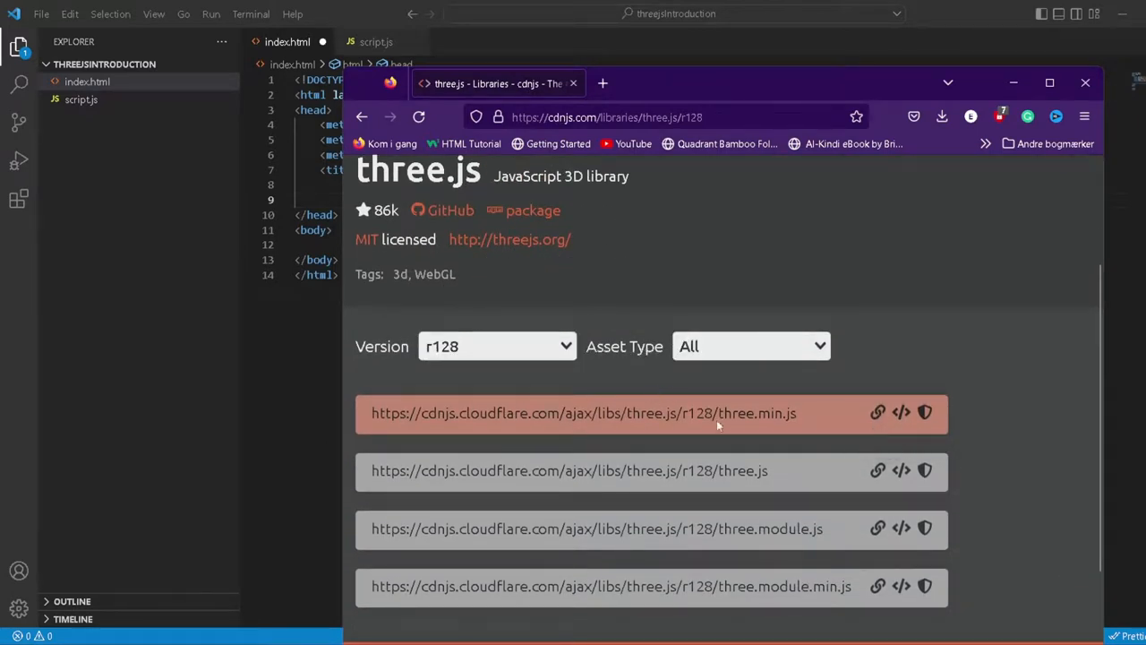
{"action": "double_click", "coordinate": [759, 413]}
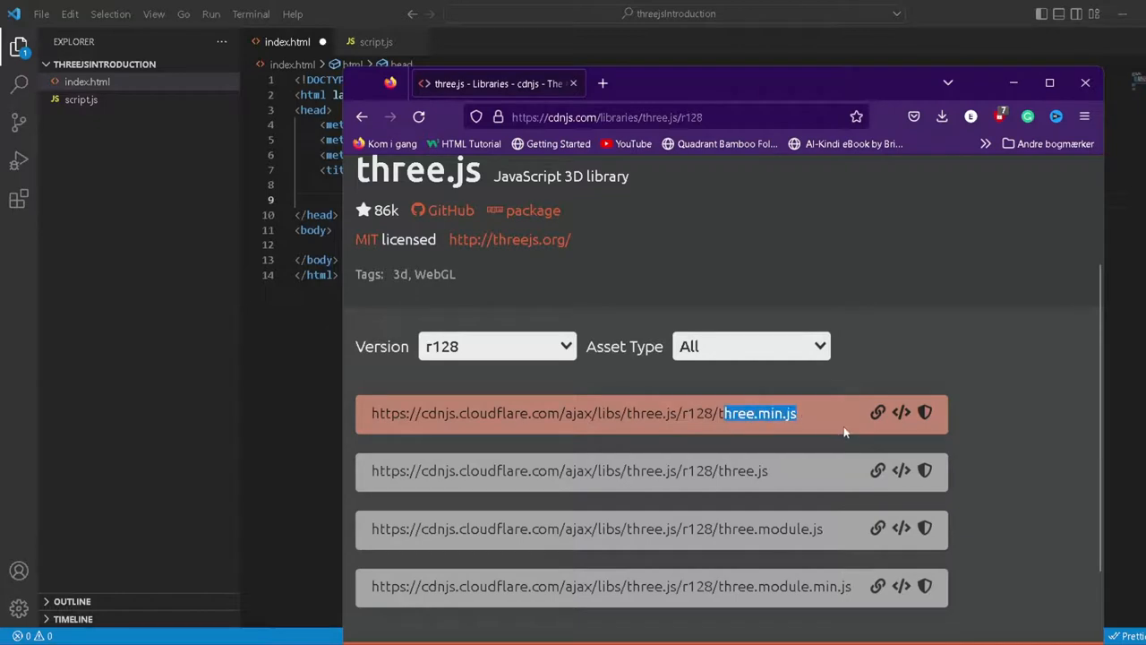
{"action": "mouse_move", "coordinate": [689, 440]}
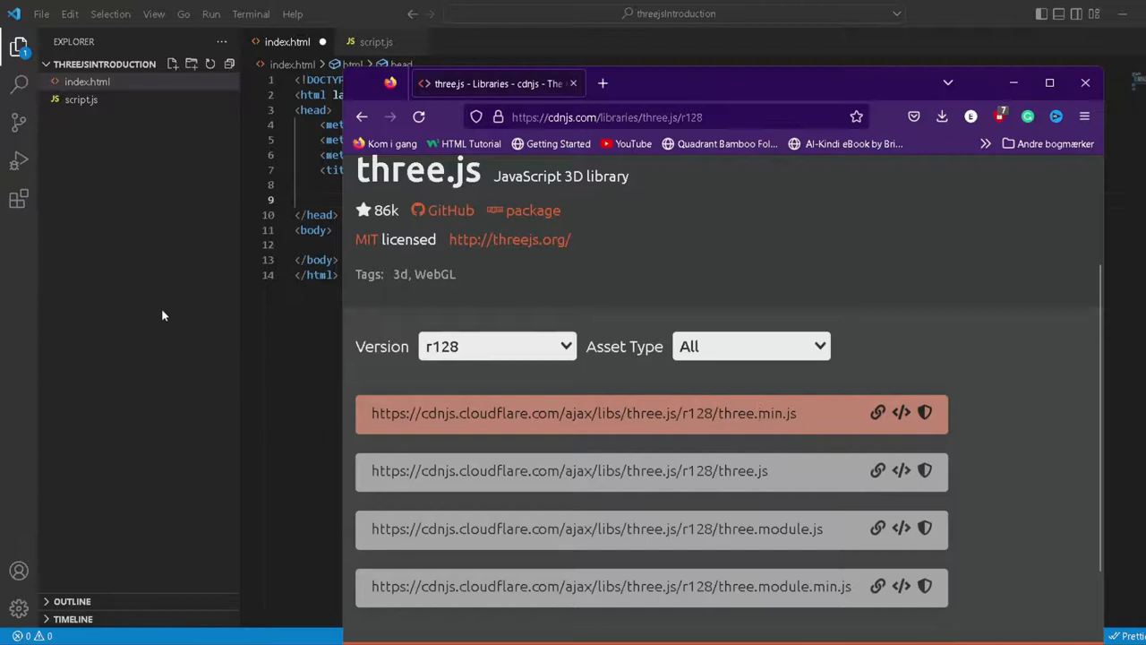
{"action": "left_click", "coordinate": [1085, 81]}
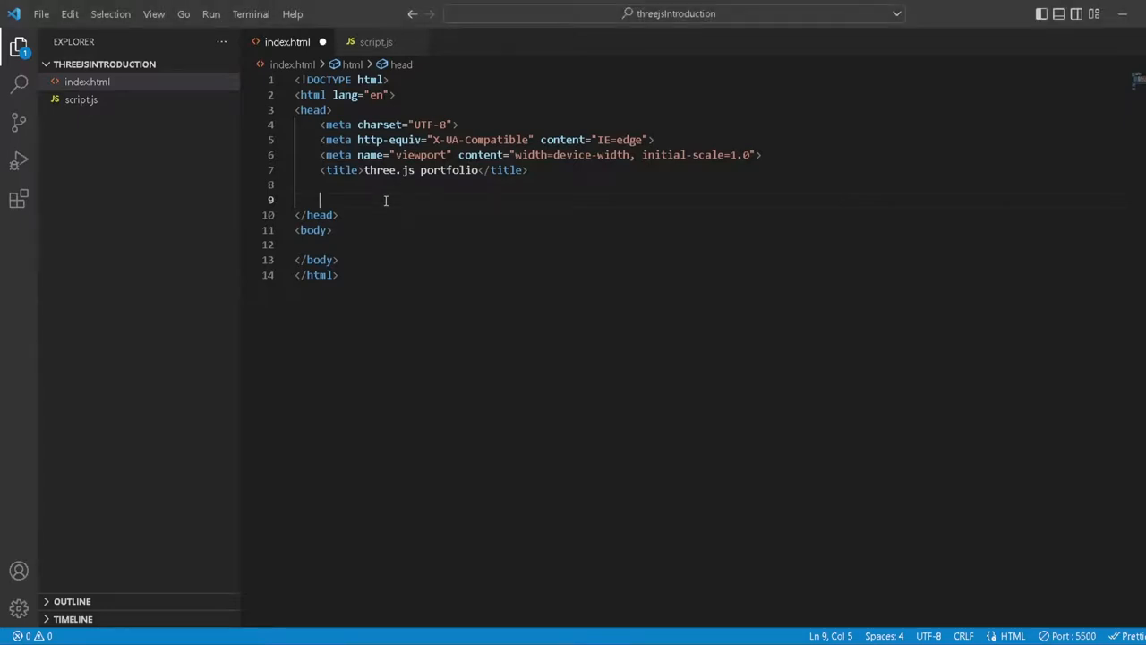
{"action": "type", "text": "<"}
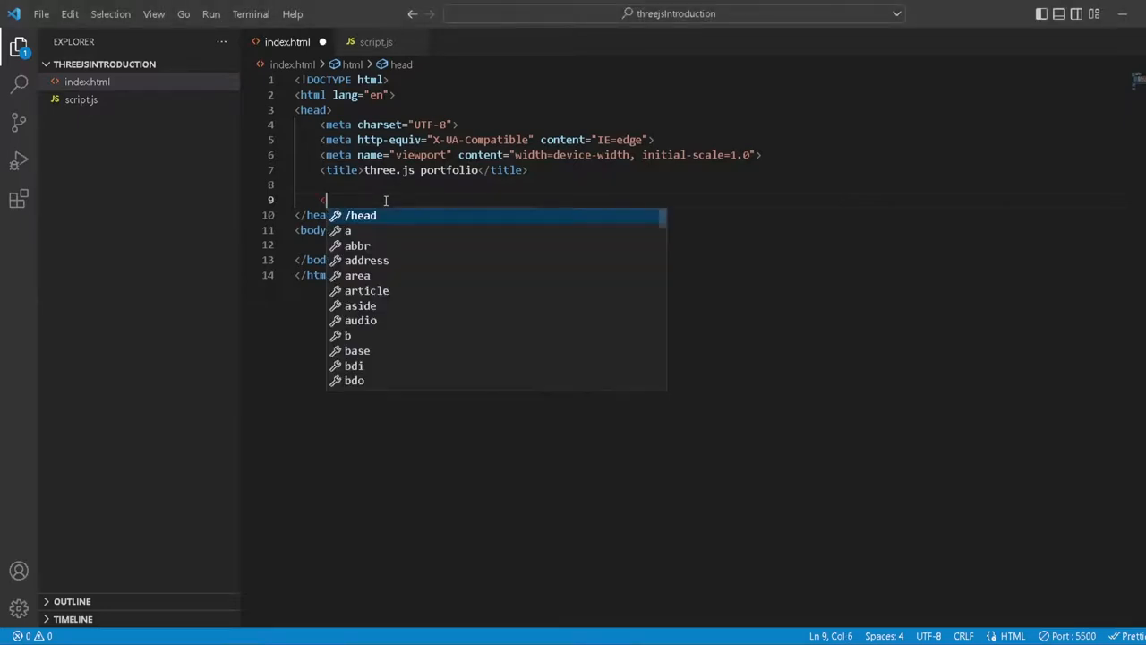
{"action": "type", "text": "script src=\"\"></script>"}
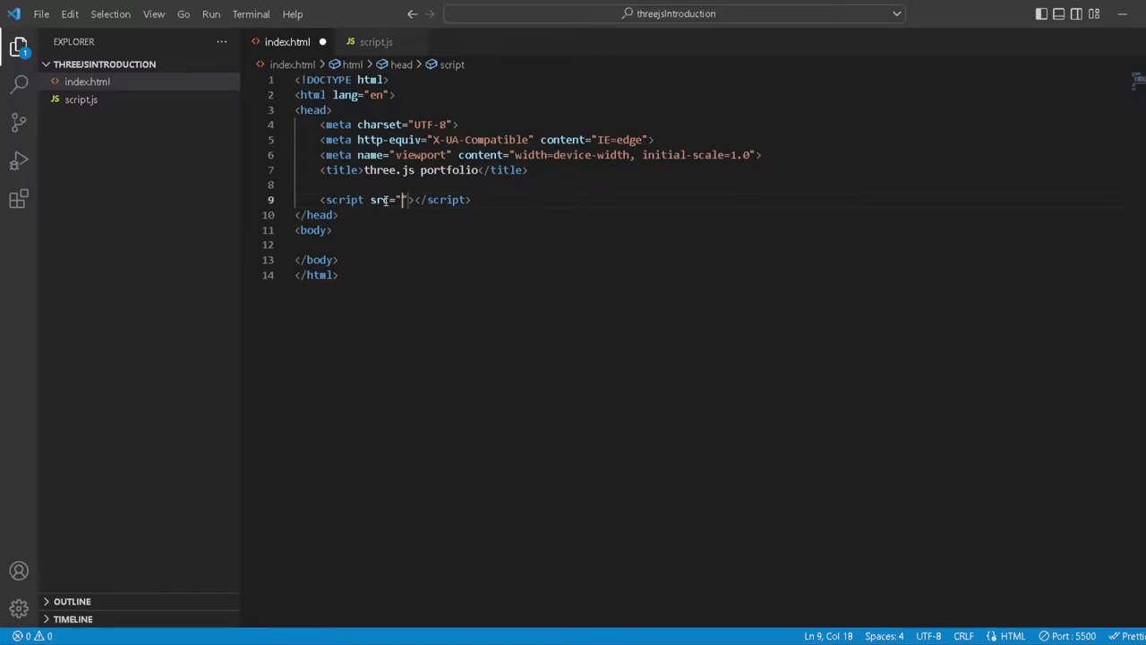
{"action": "type", "text": "https://cdnjs.cloudflare.com/ajax/libs/three.js/r128/three.min.js"}
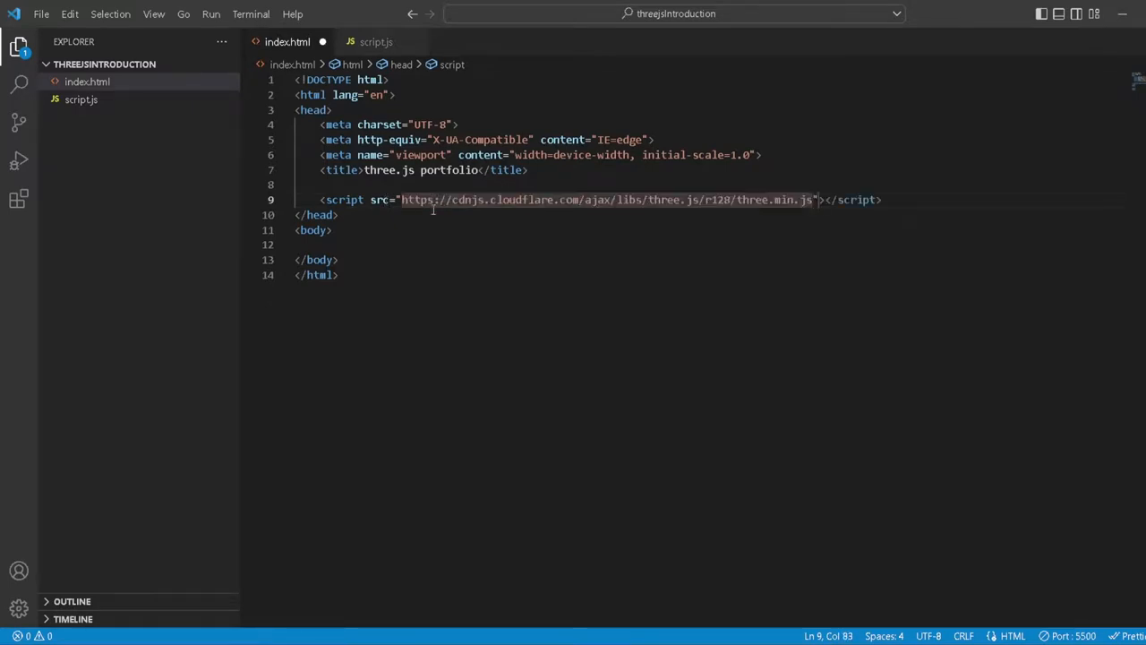
{"action": "key", "text": "Ctrl+s"}
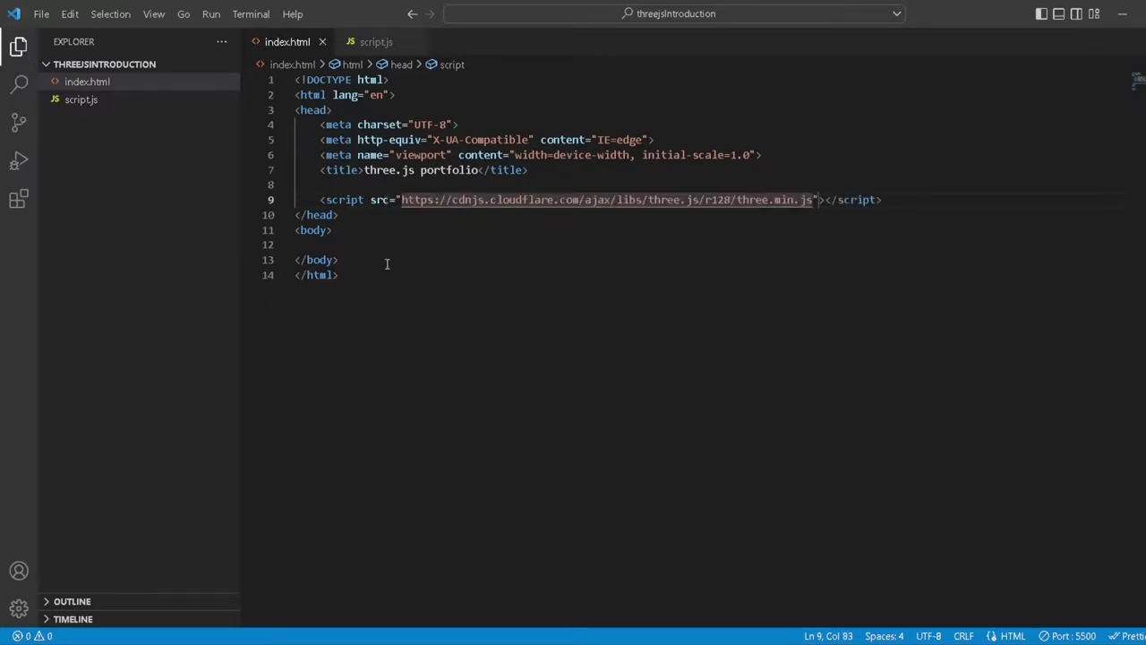
{"action": "mouse_move", "coordinate": [121, 109]}
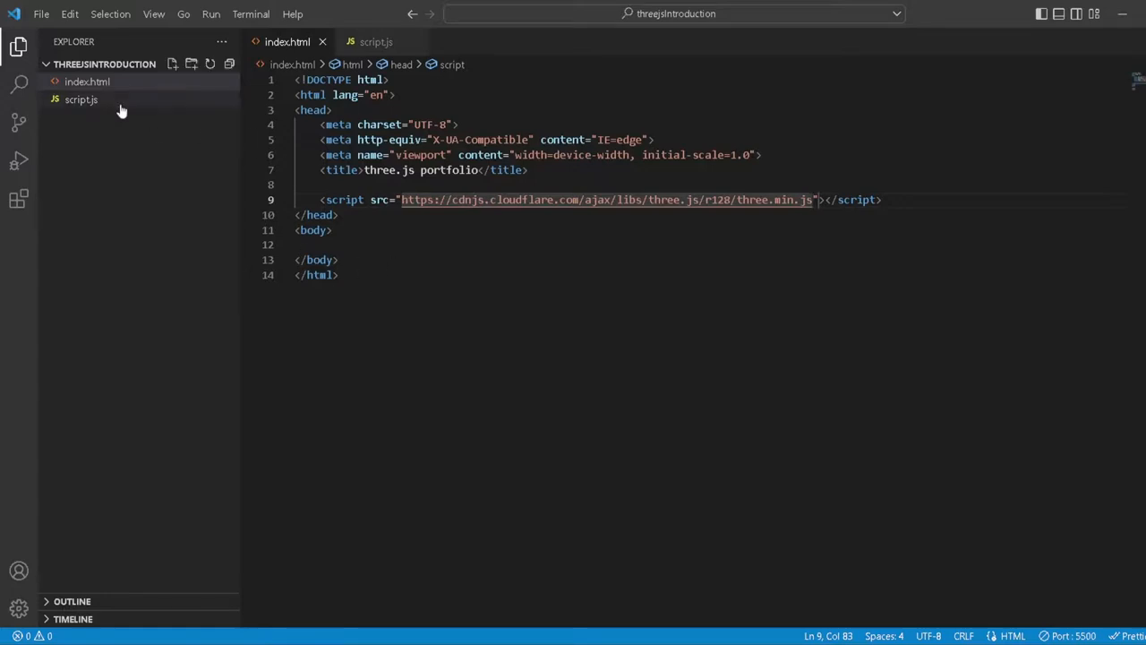
{"action": "mouse_move", "coordinate": [112, 105]}
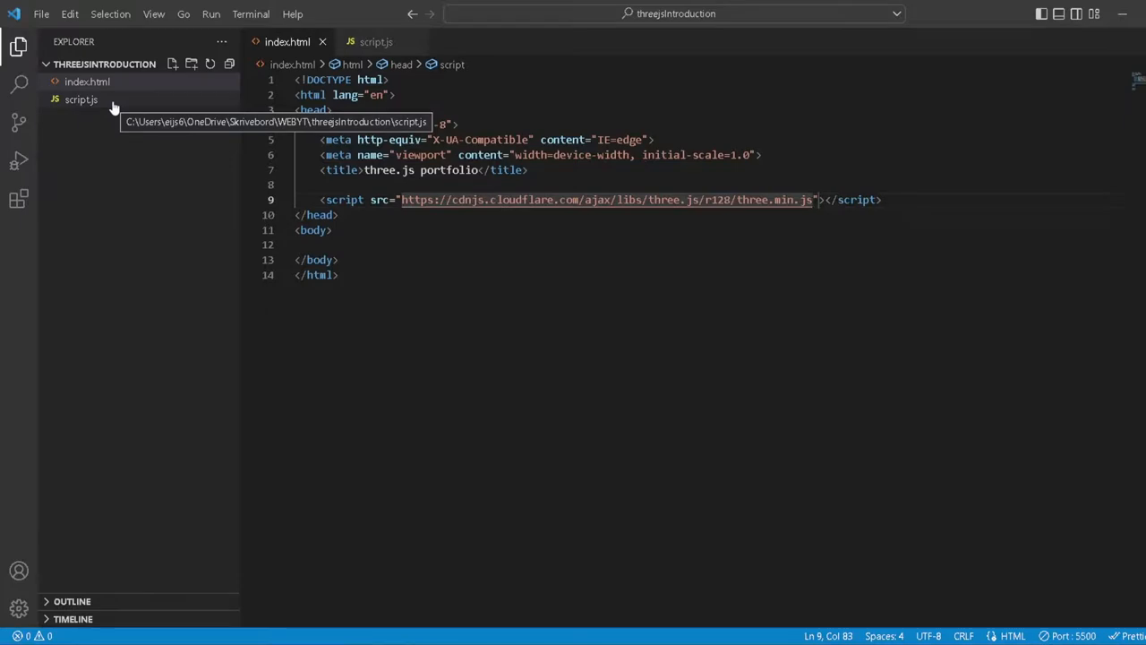
- View the empty script.js, then add blank lines inside index.html's body
{"action": "left_click", "coordinate": [80, 99]}
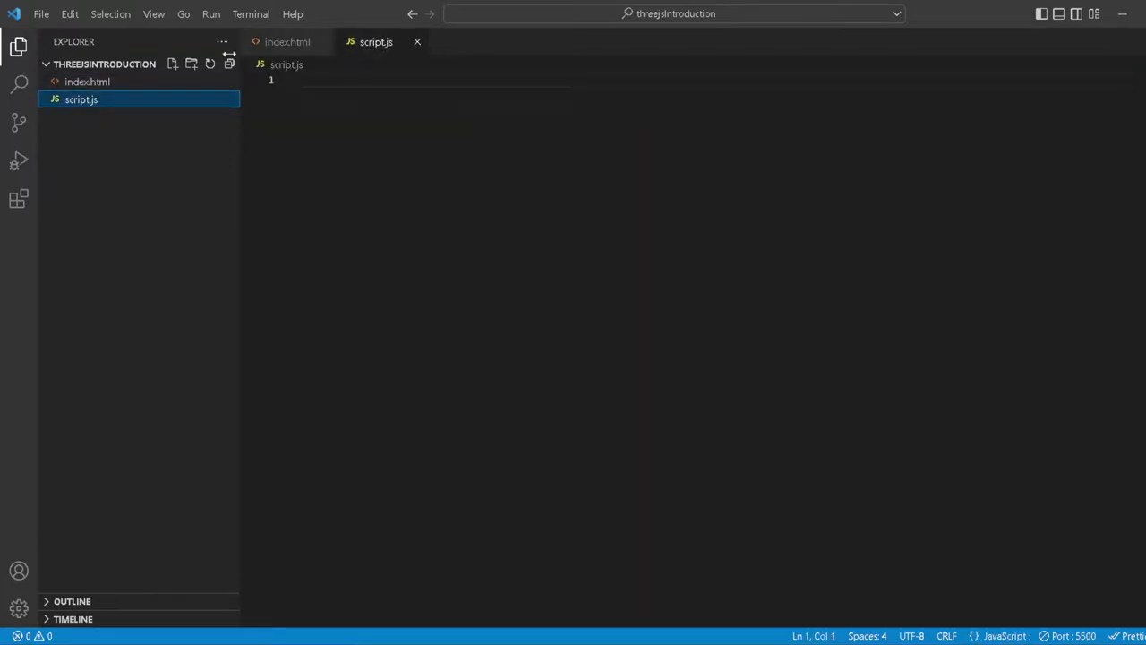
{"action": "left_click", "coordinate": [289, 42]}
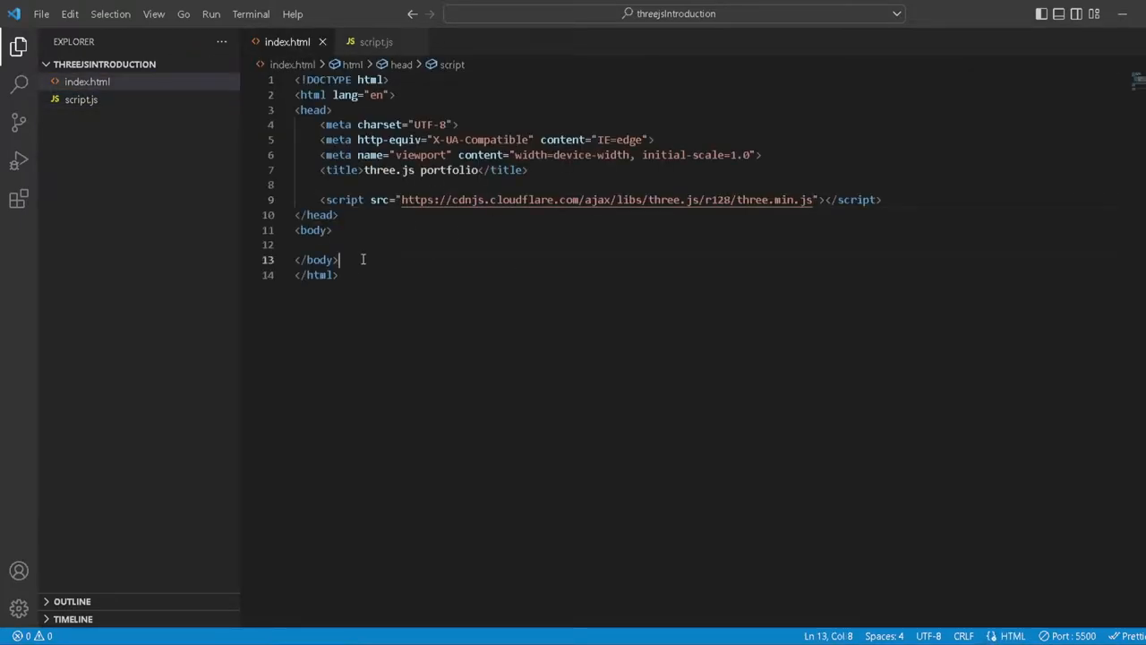
{"action": "key", "text": "Enter"}
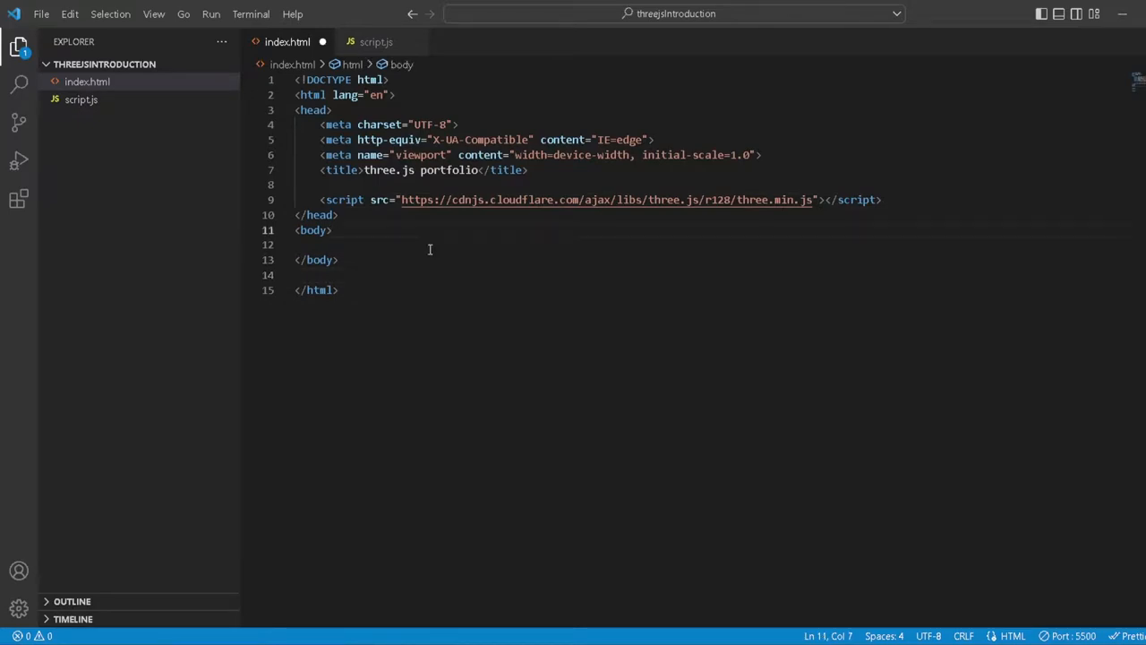
{"action": "key", "text": "Enter"}
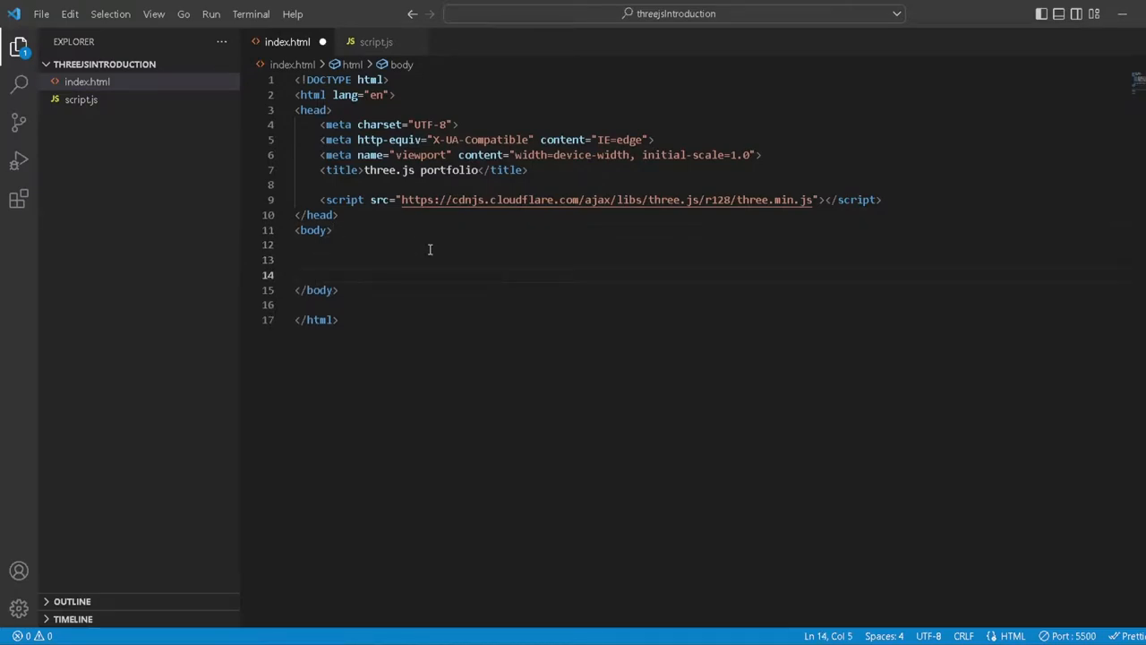
- Add a script tag with src 'script.js' inside the body of index.html
{"action": "type", "text": "<"}
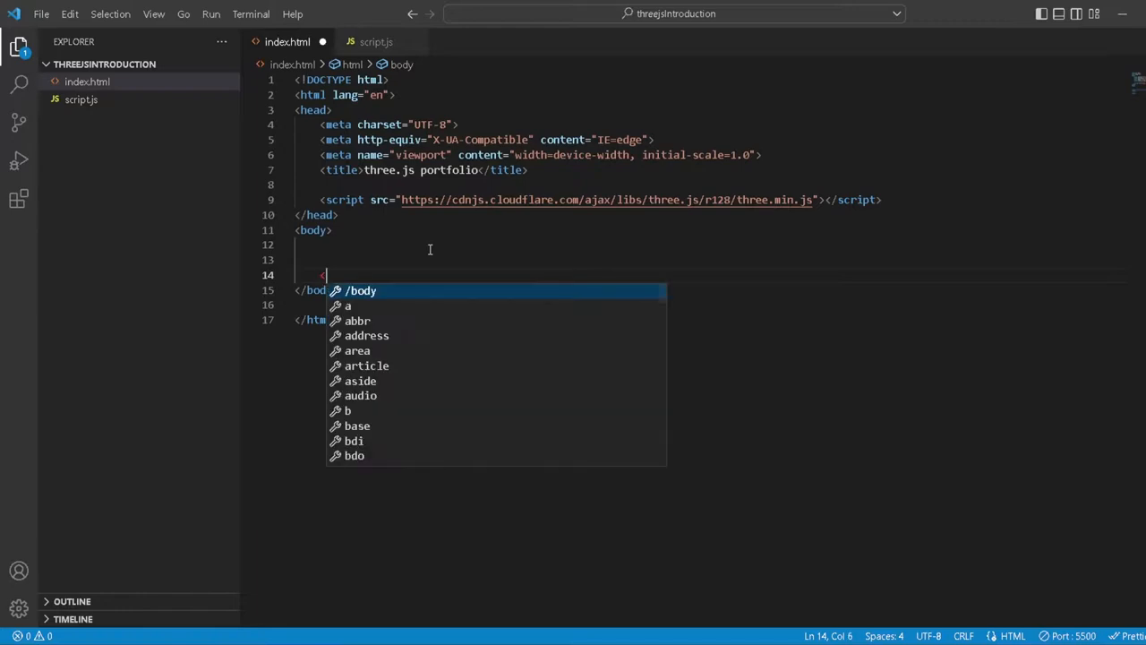
{"action": "type", "text": "script"}
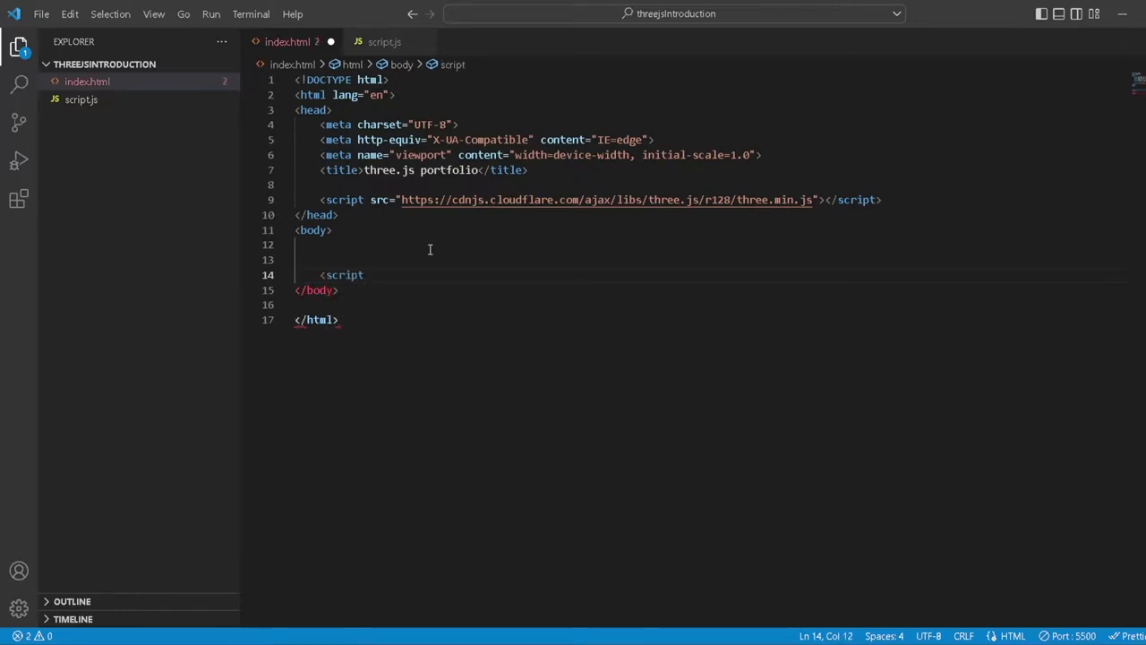
{"action": "type", "text": "src=\"\"></script>"}
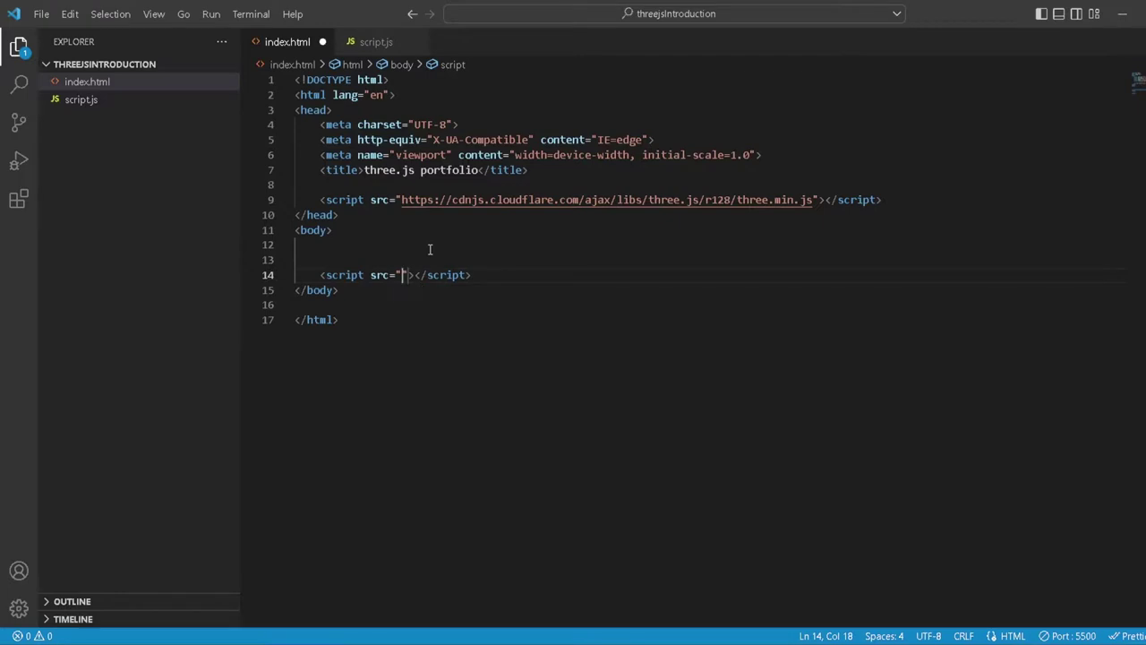
{"action": "type", "text": "script"}
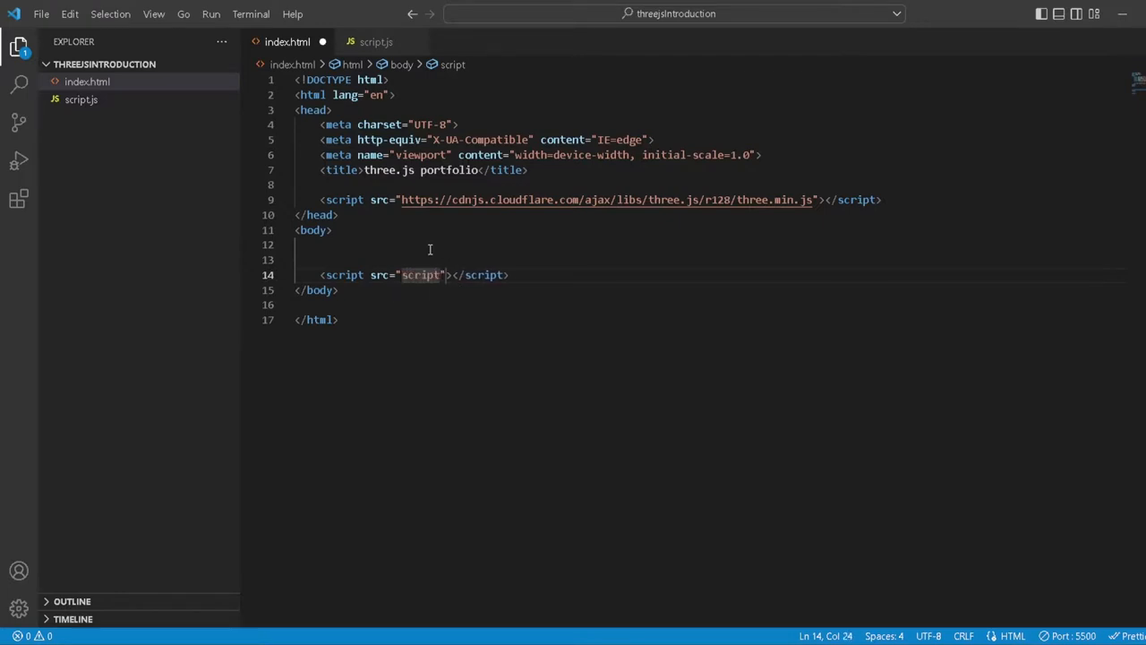
{"action": "type", "text": "."}
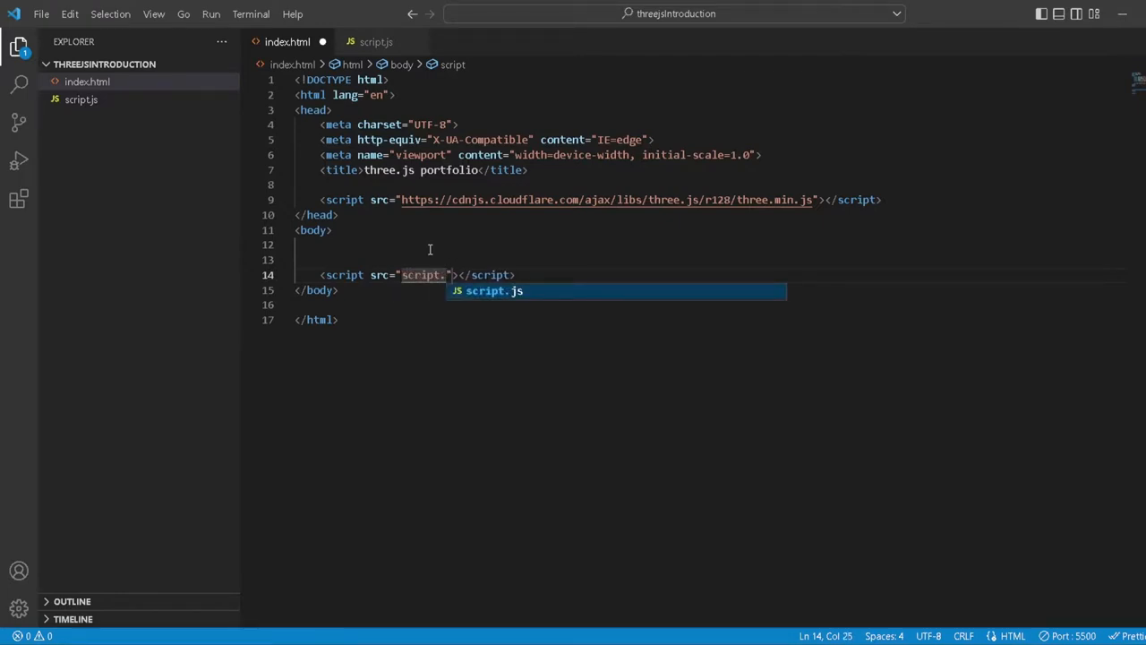
{"action": "key", "text": "Tab"}
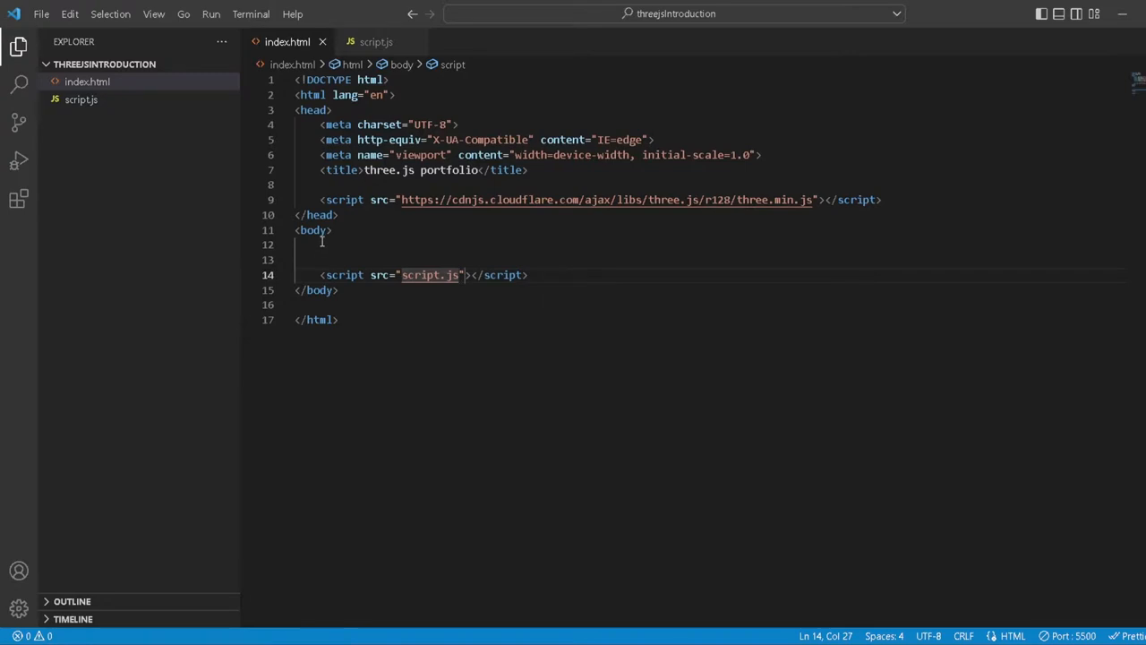
{"action": "mouse_move", "coordinate": [383, 257]}
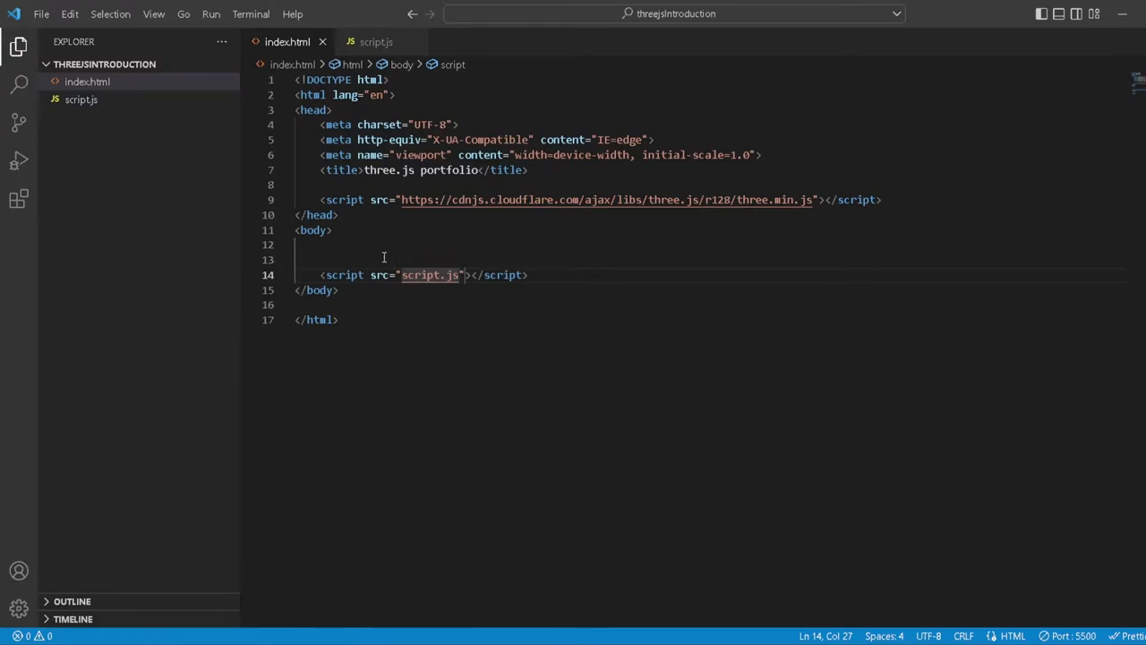
{"action": "mouse_move", "coordinate": [342, 275]}
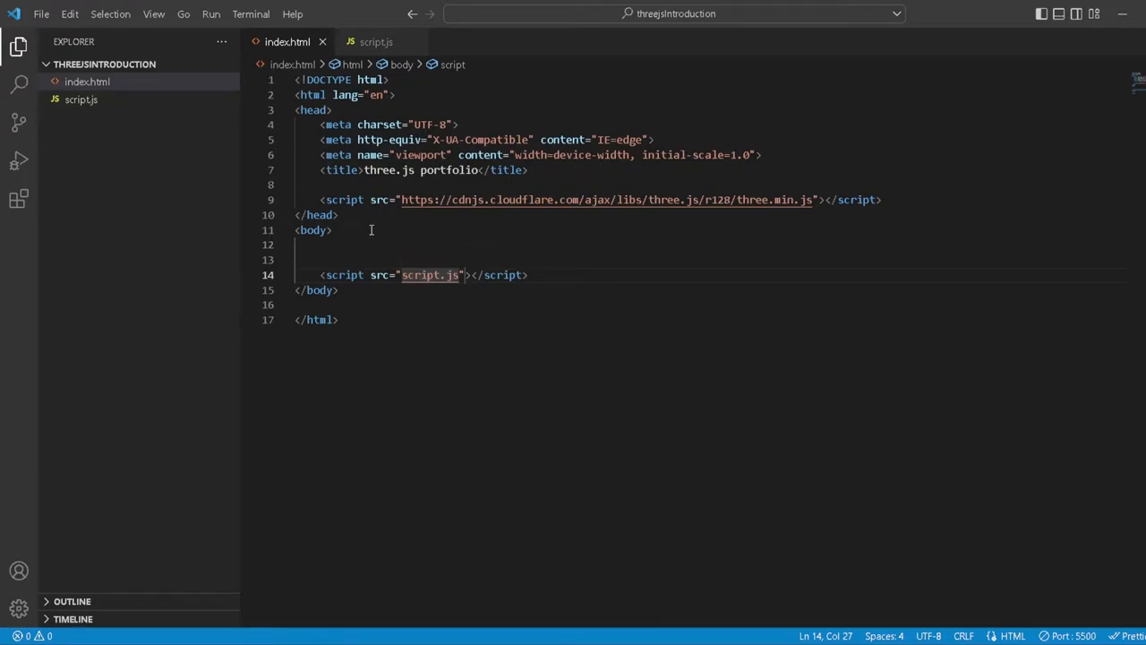
- Insert a canvas element with id 'c' at the top of the body
{"action": "type", "text": "canv"}
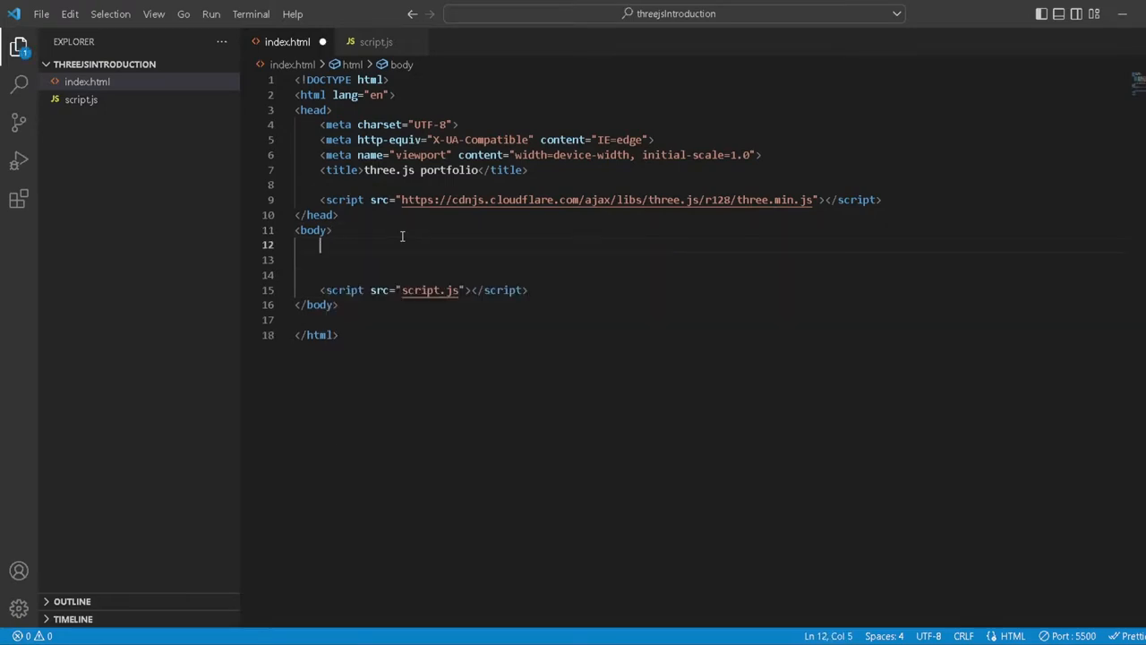
{"action": "type", "text": "<canvas ></canvas>"}
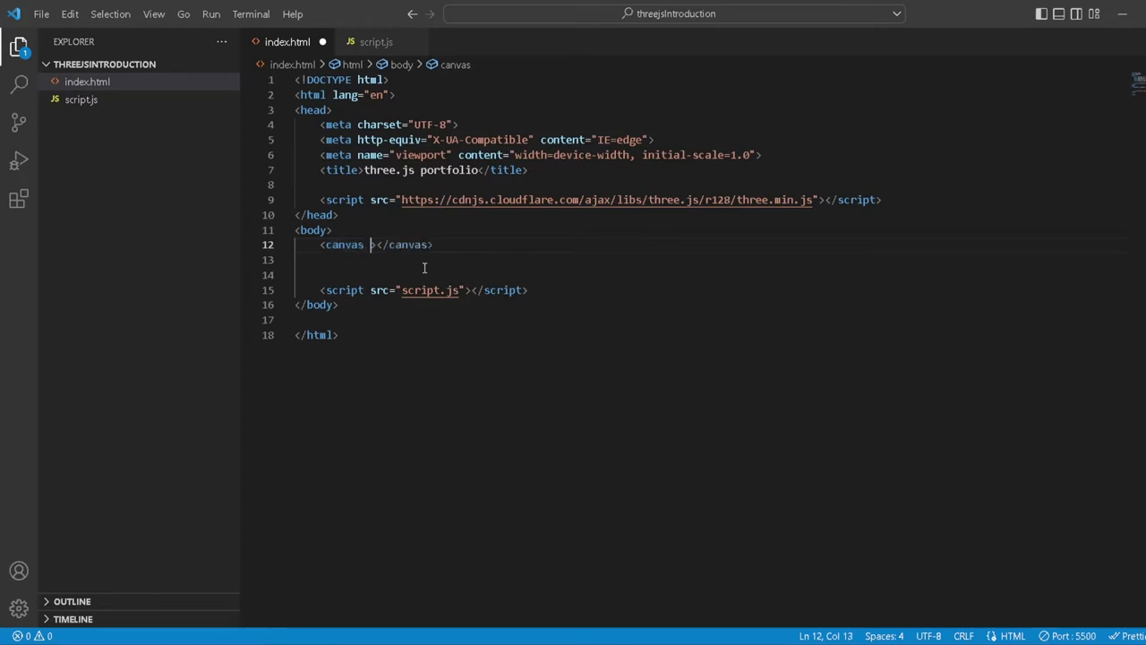
{"action": "type", "text": "id=\"c"}
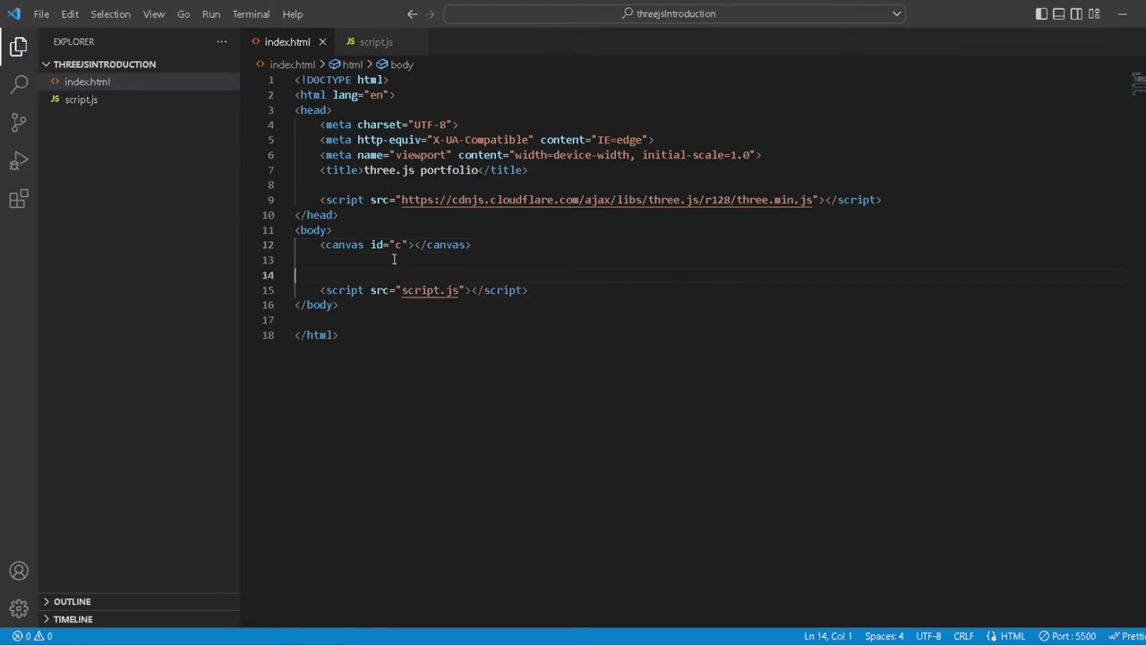
- Glance at script.js again, then return to the index.html tab
{"action": "left_click", "coordinate": [373, 41]}
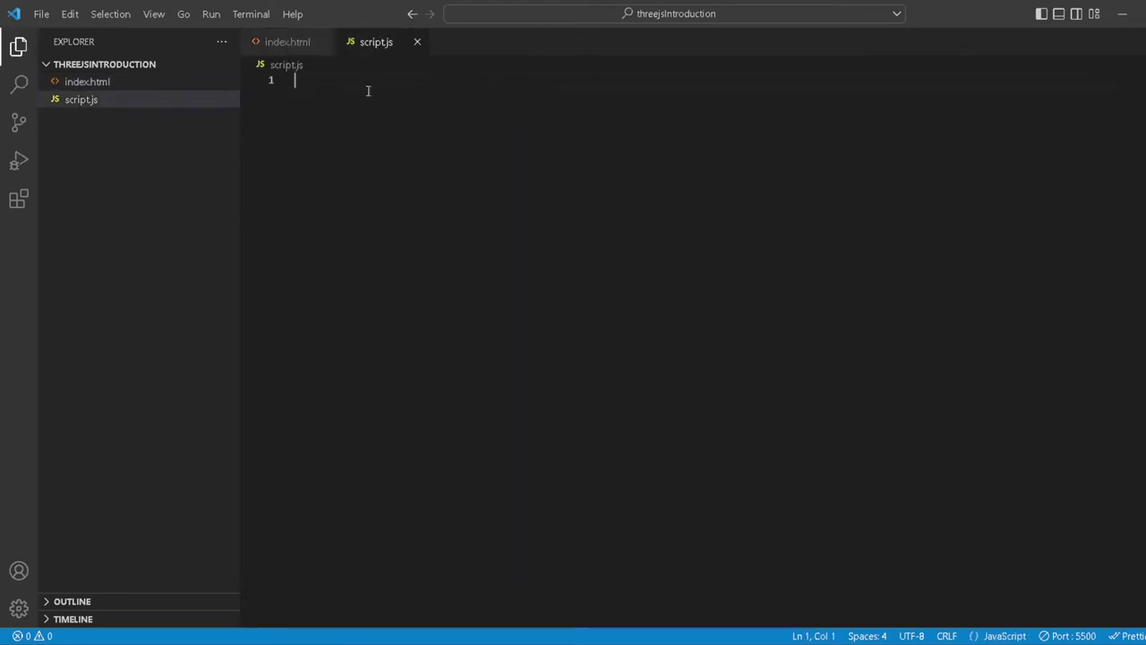
{"action": "left_click", "coordinate": [284, 42]}
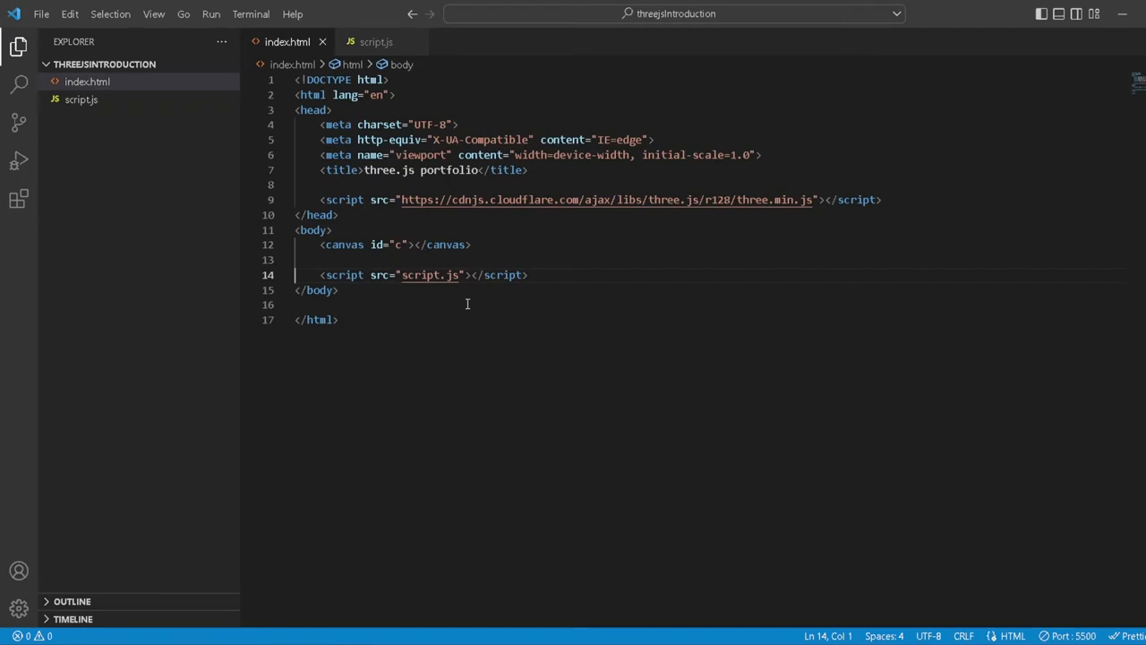
{"action": "mouse_move", "coordinate": [489, 378]}
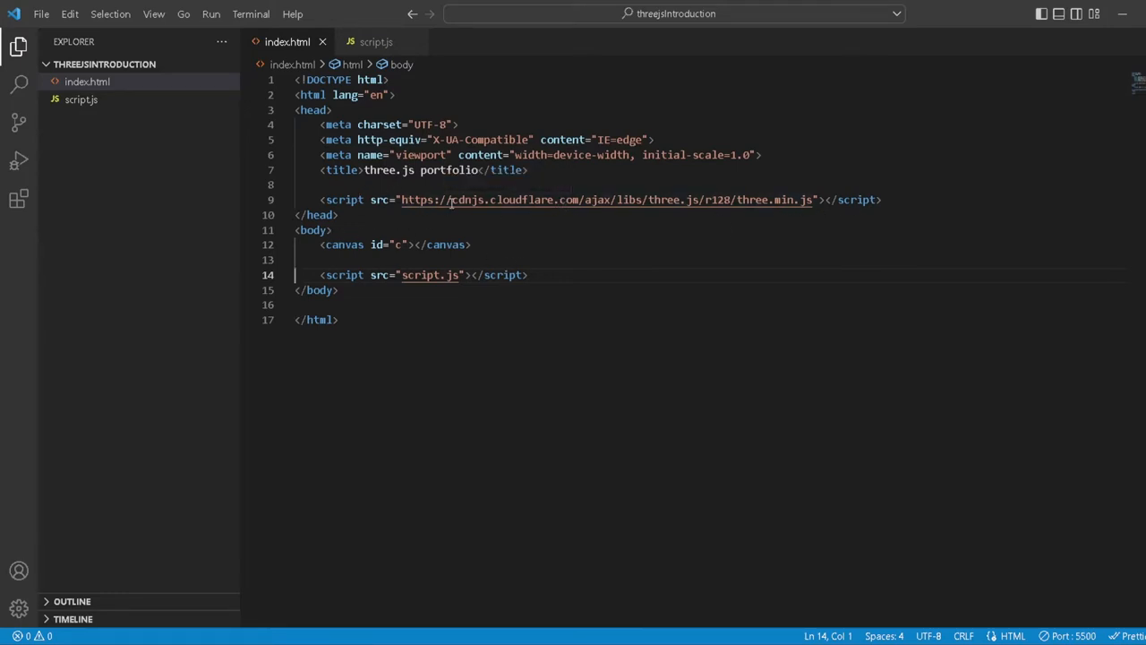
{"action": "mouse_move", "coordinate": [457, 199]}
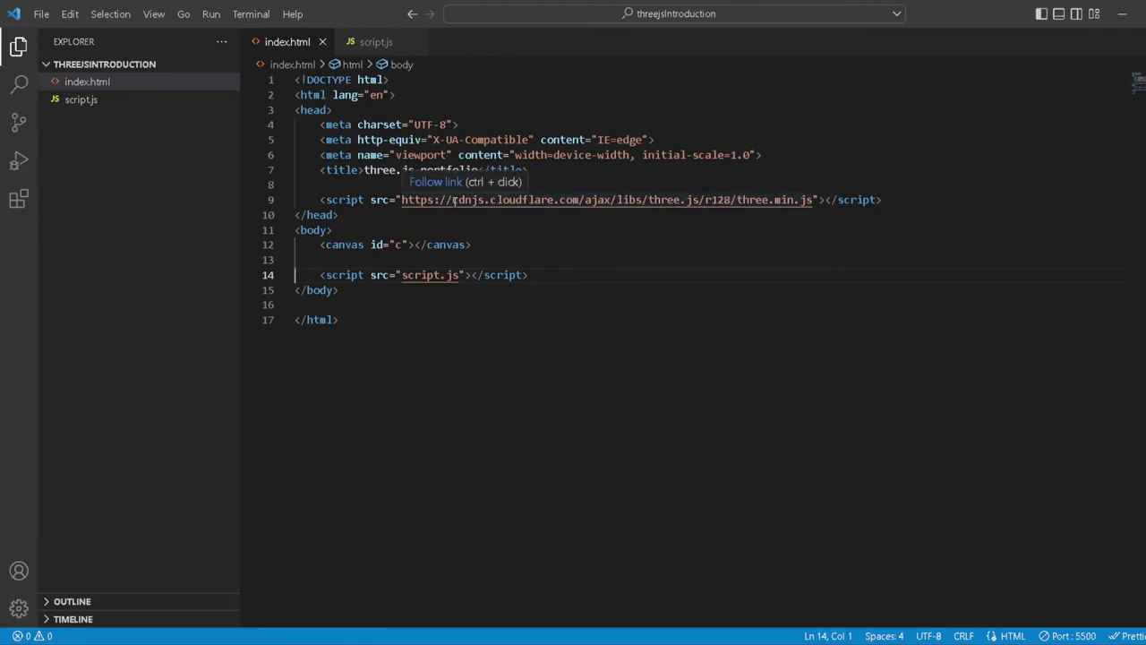
{"action": "mouse_move", "coordinate": [322, 230]}
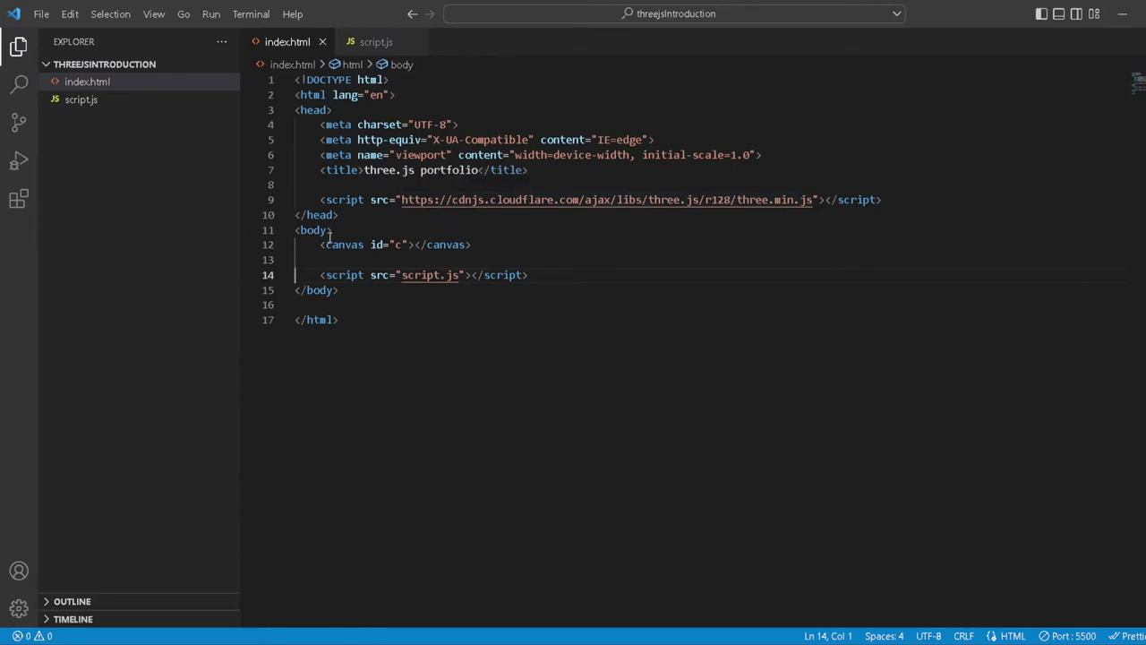
{"action": "mouse_move", "coordinate": [386, 249]}
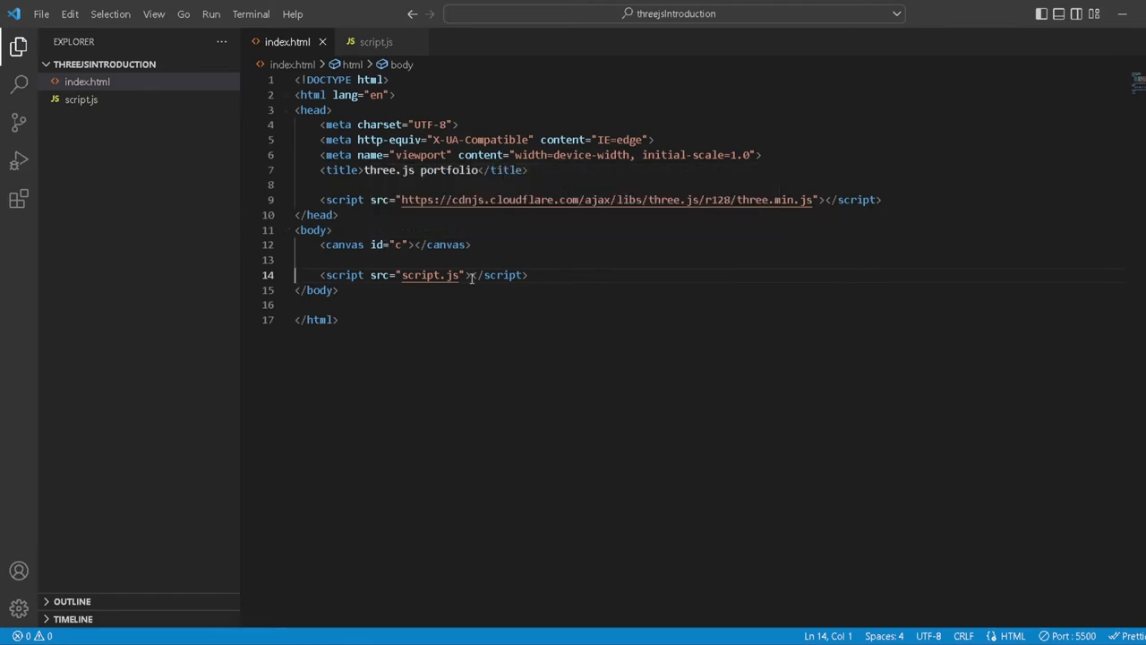
{"action": "mouse_move", "coordinate": [344, 245]}
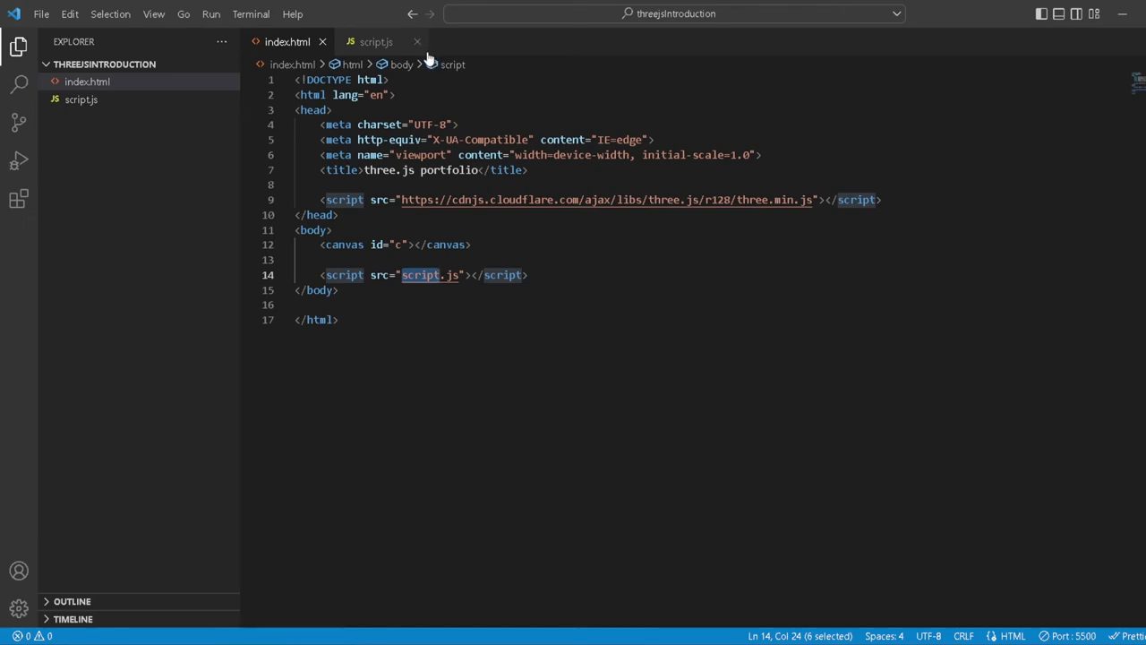
{"action": "left_click", "coordinate": [372, 42]}
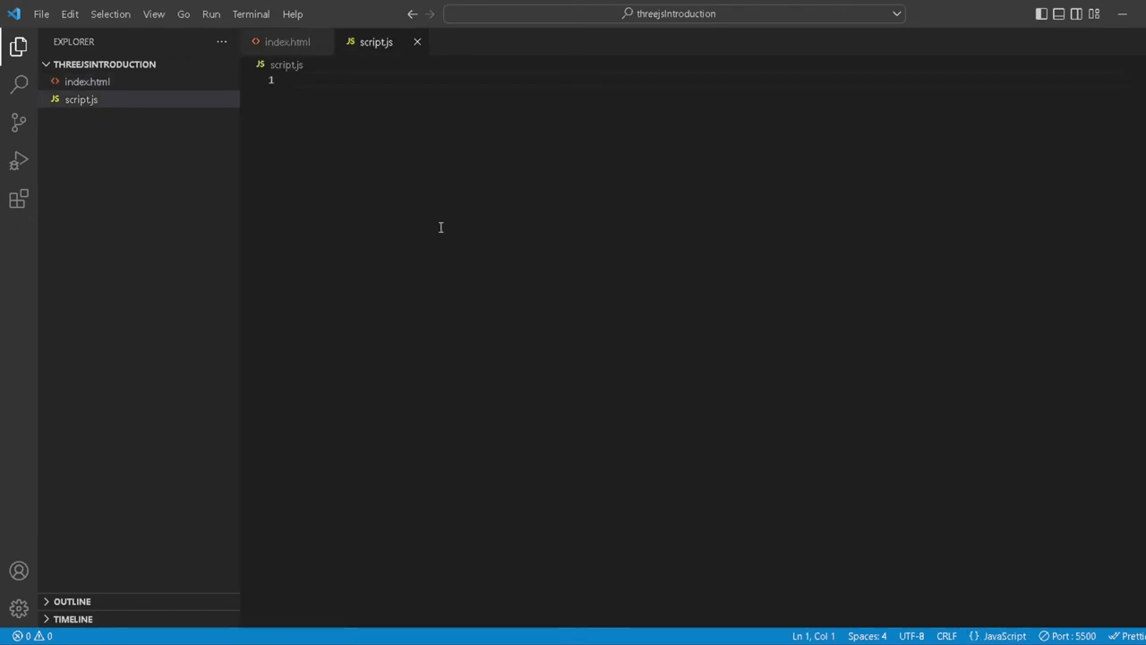
{"action": "left_click", "coordinate": [287, 41]}
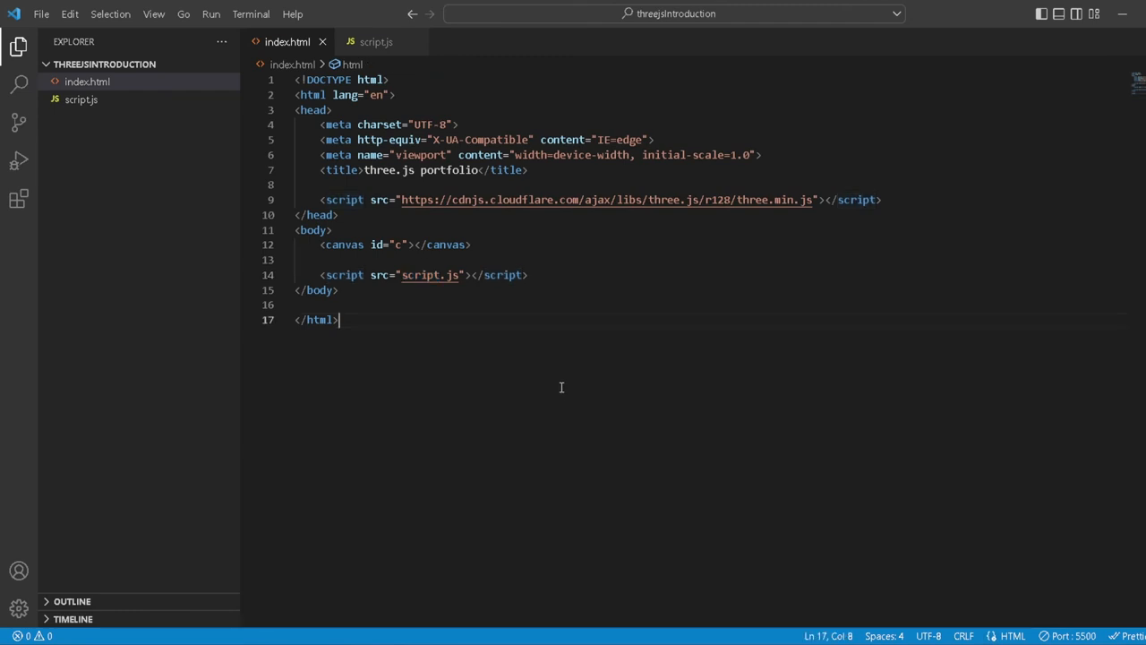
{"action": "mouse_move", "coordinate": [518, 414]}
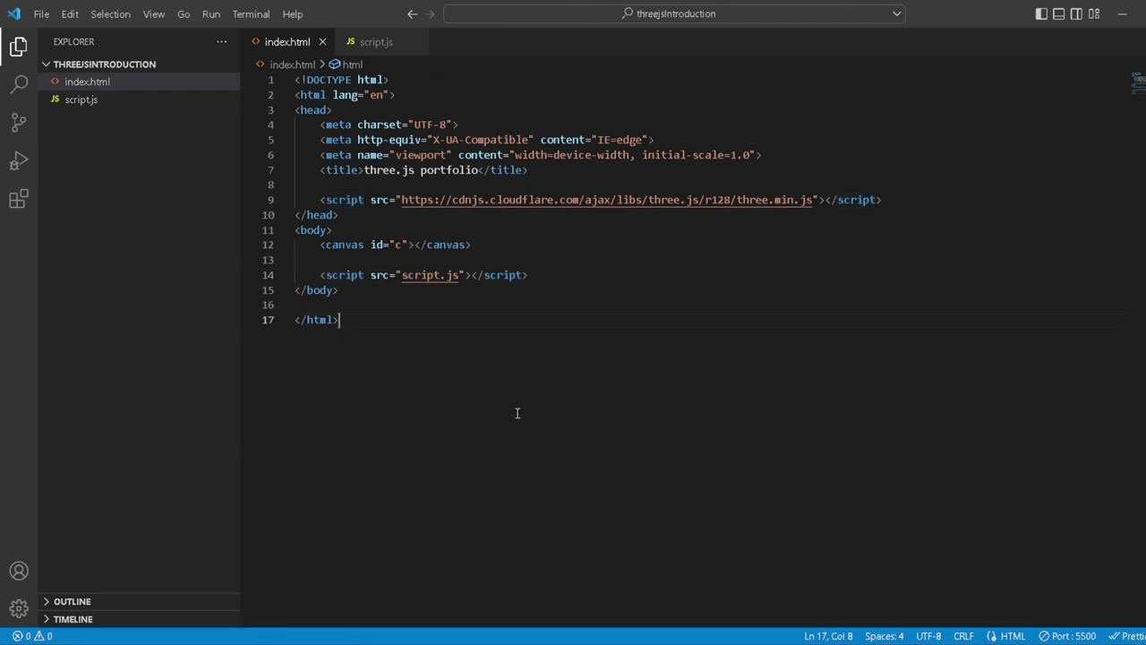